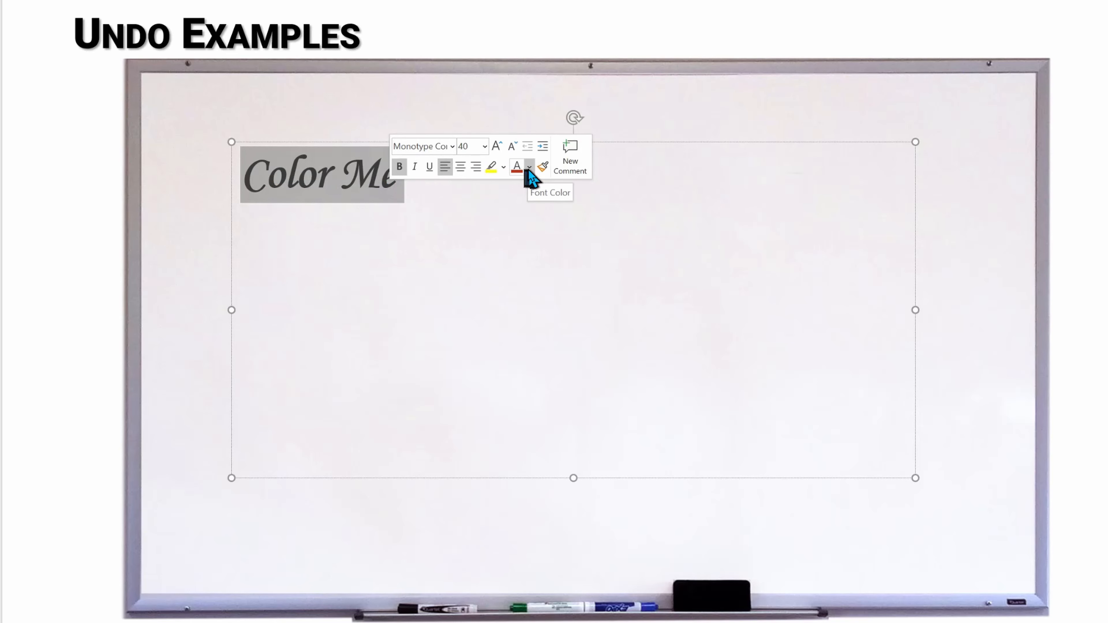
# Undo the Step 1 to Step 3 typing via Ctrl+Z and the Undo dropdown's Typing entry.
pyautogui.press('ctrl+z')
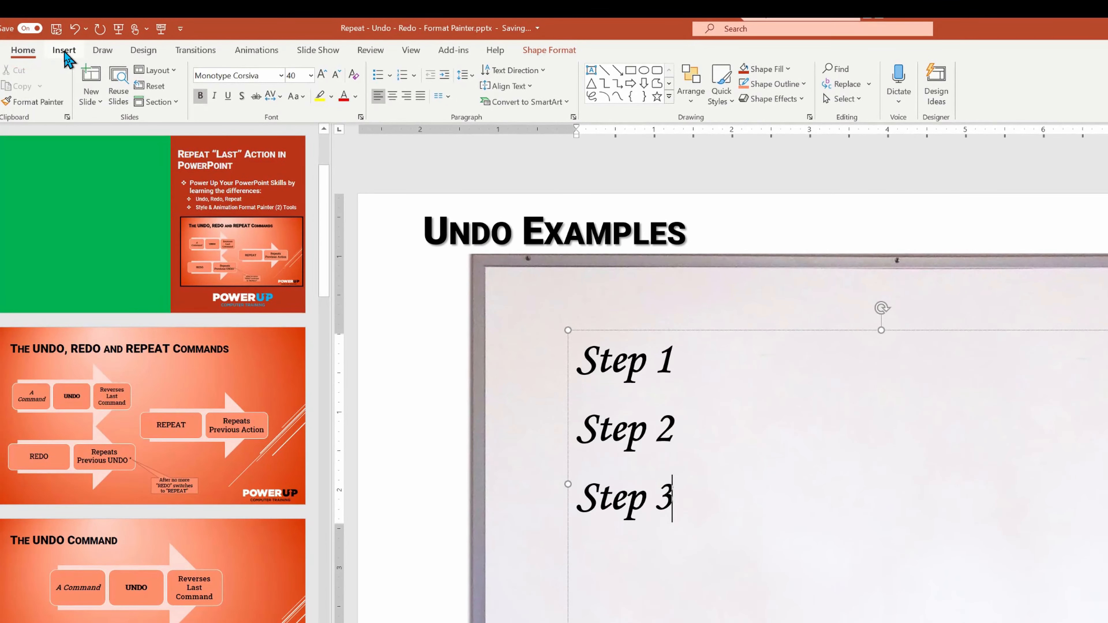
pyautogui.moveTo(94, 38)
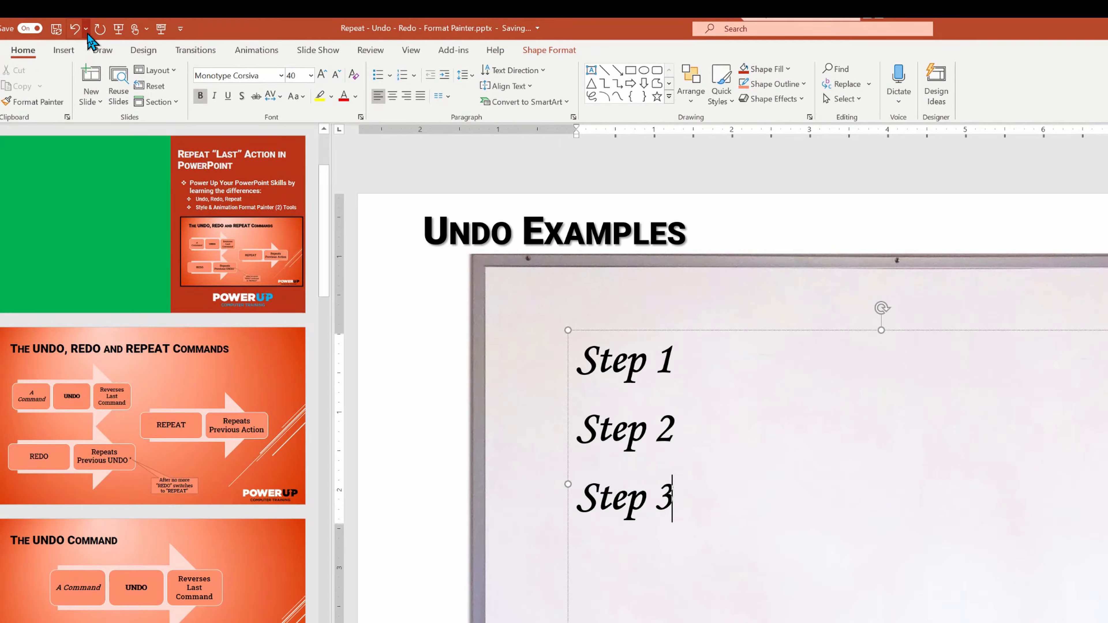
pyautogui.click(84, 29)
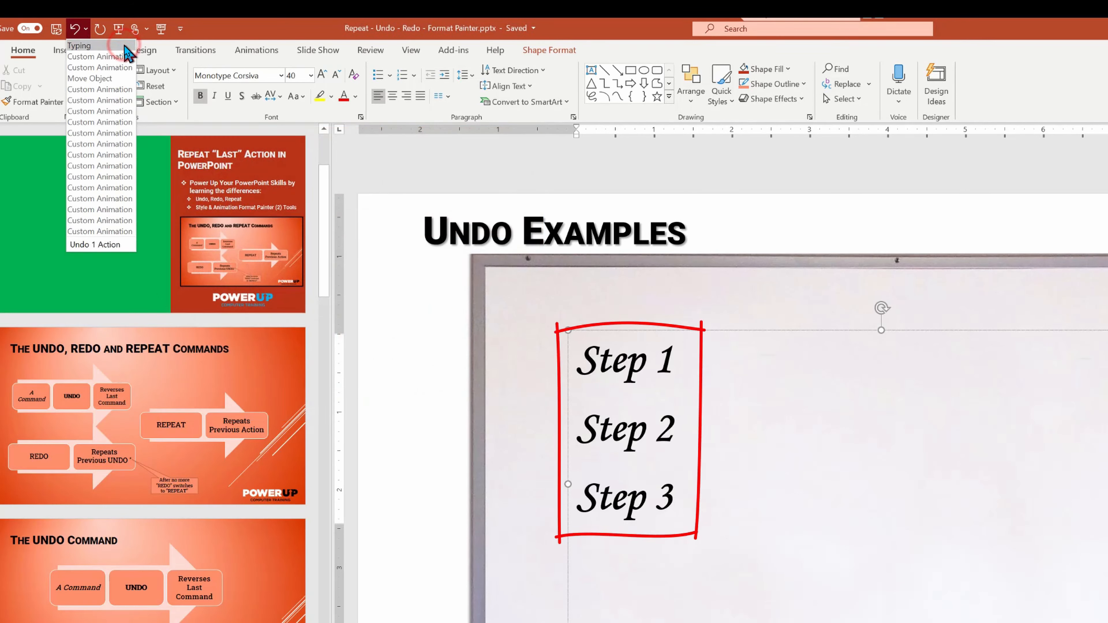
pyautogui.click(73, 28)
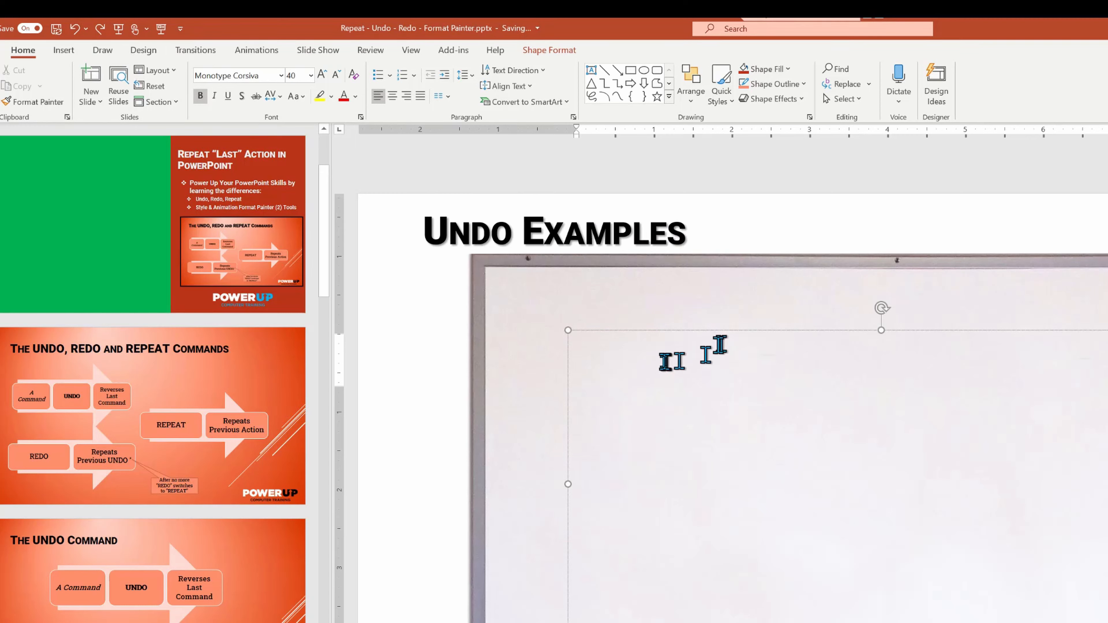
pyautogui.write('Step')
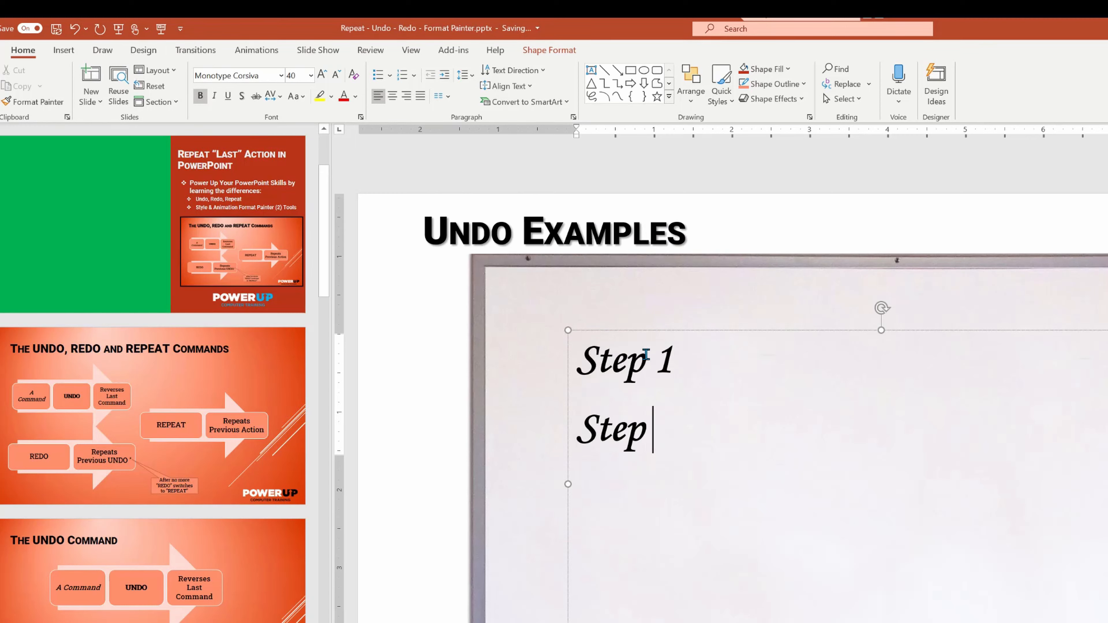
pyautogui.write('2 and wait')
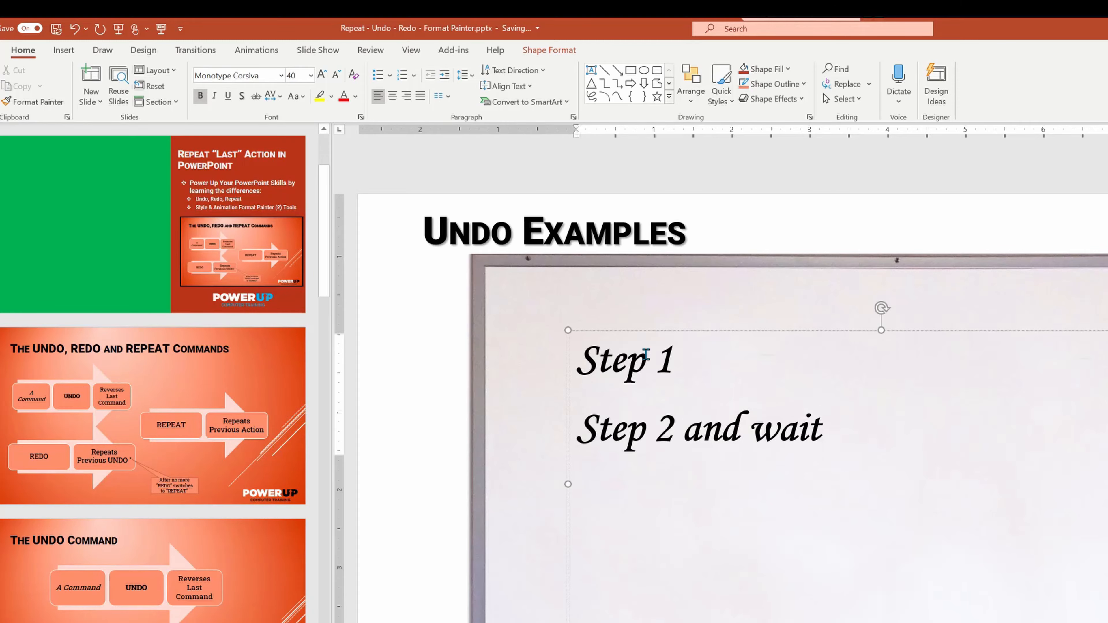
pyautogui.write('Step 3')
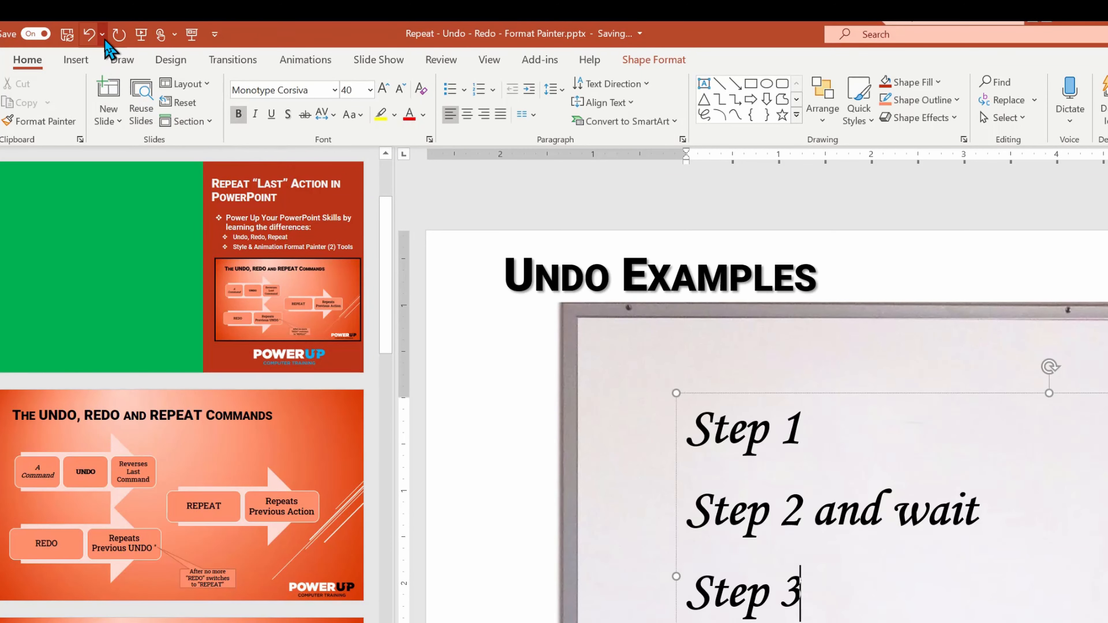
pyautogui.click(101, 34)
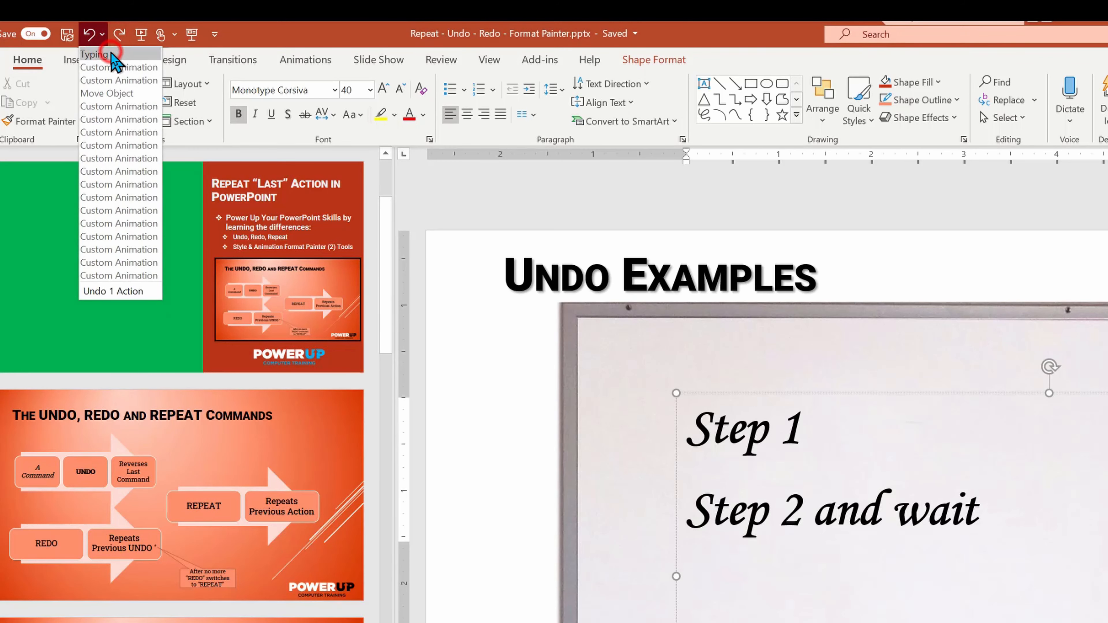
pyautogui.click(113, 291)
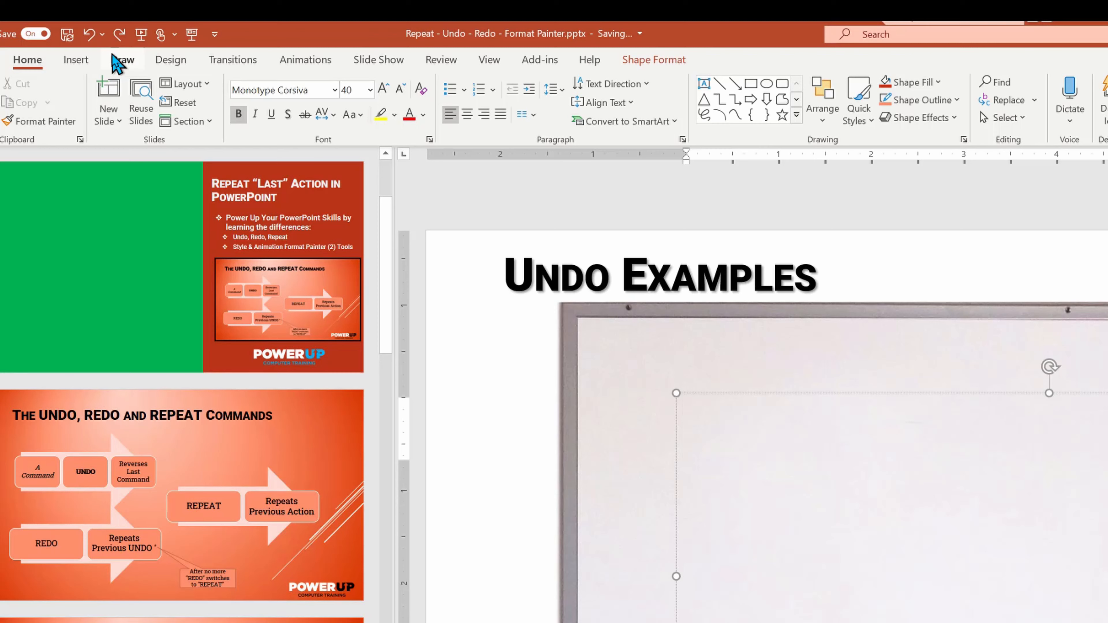
pyautogui.click(684, 425)
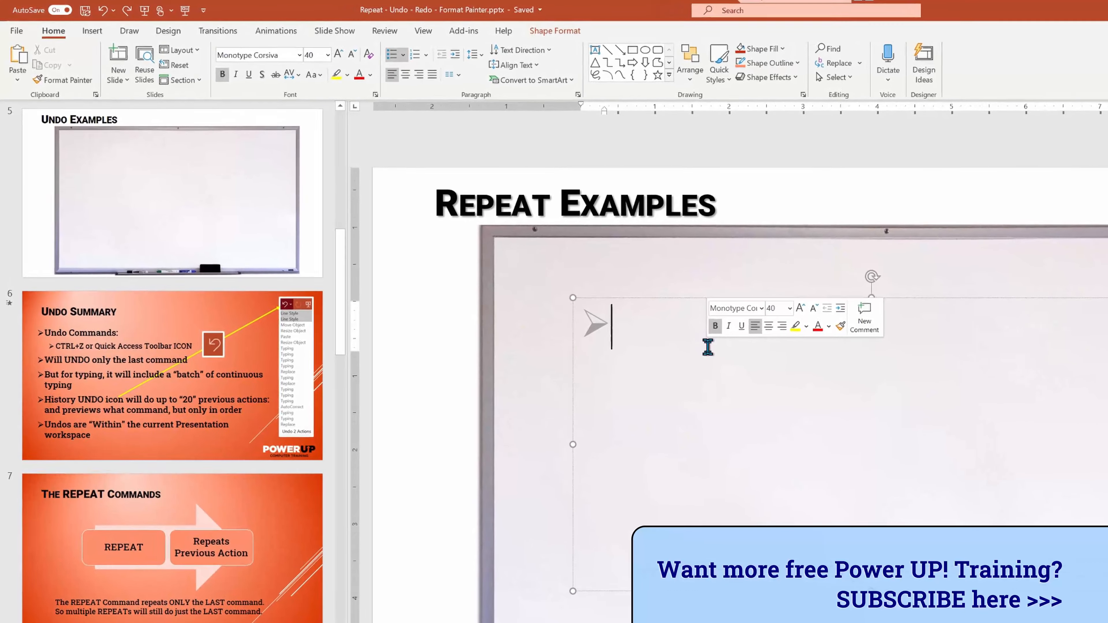
pyautogui.write('HE')
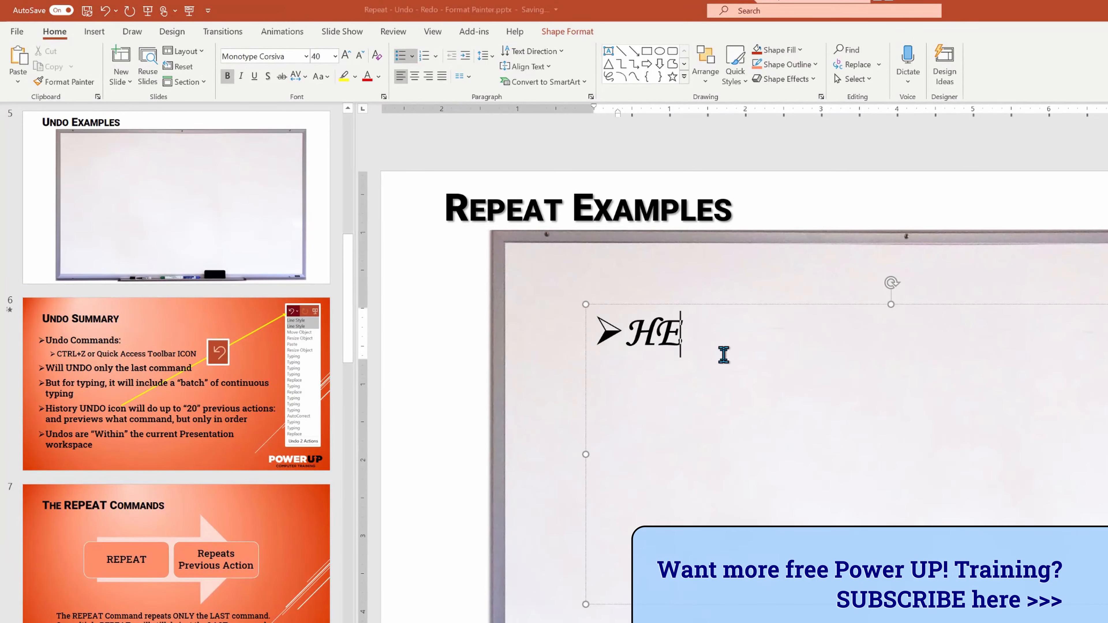
pyautogui.write('LLOO')
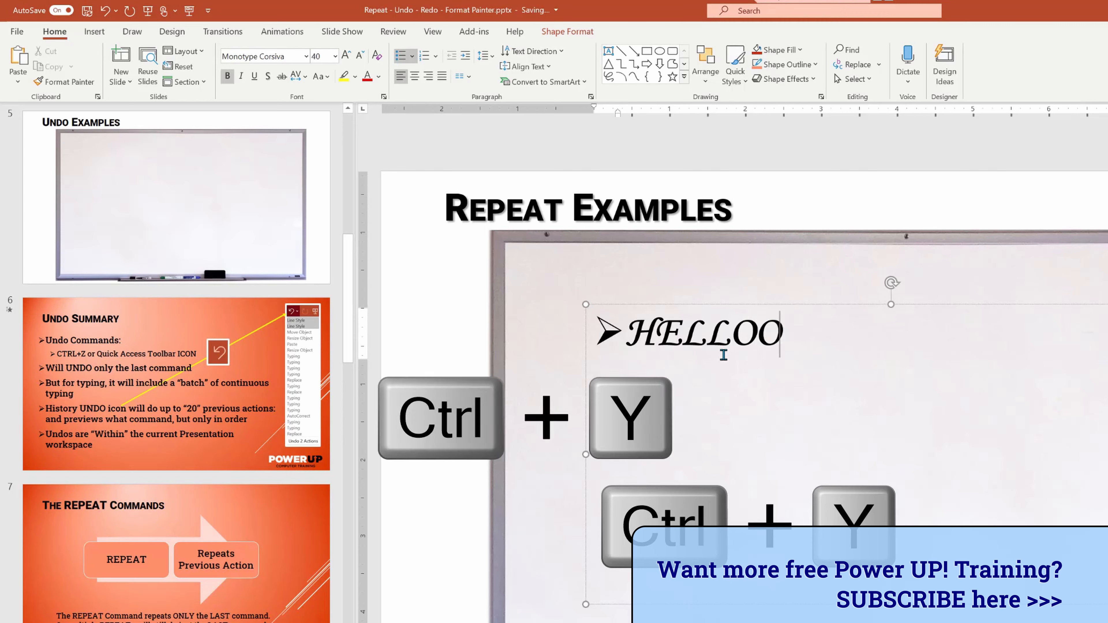
pyautogui.write('oo')
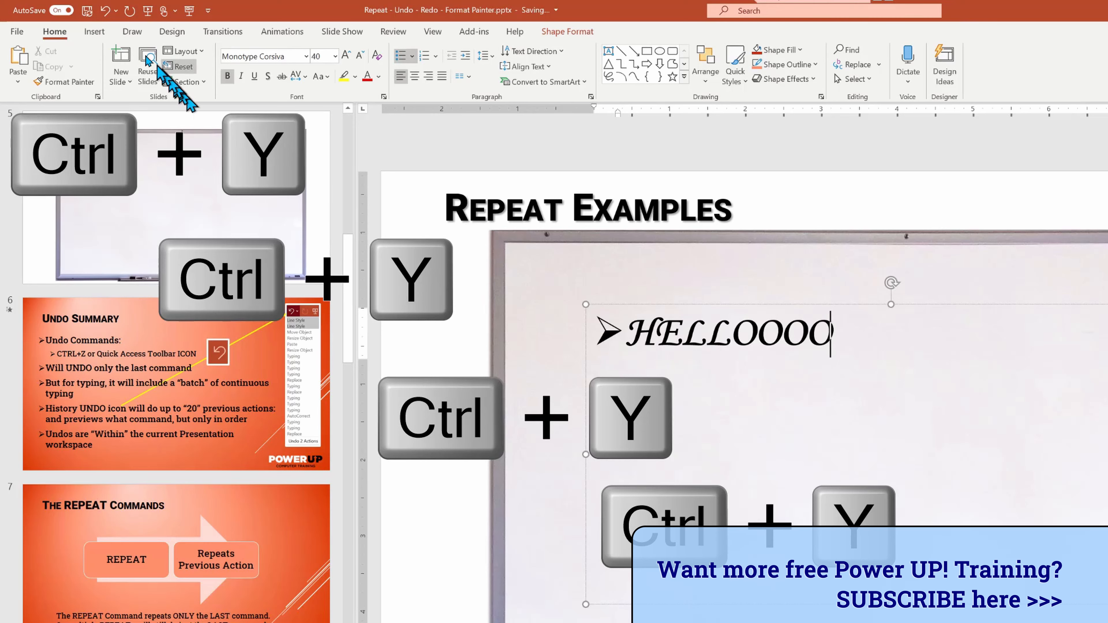
pyautogui.click(107, 10)
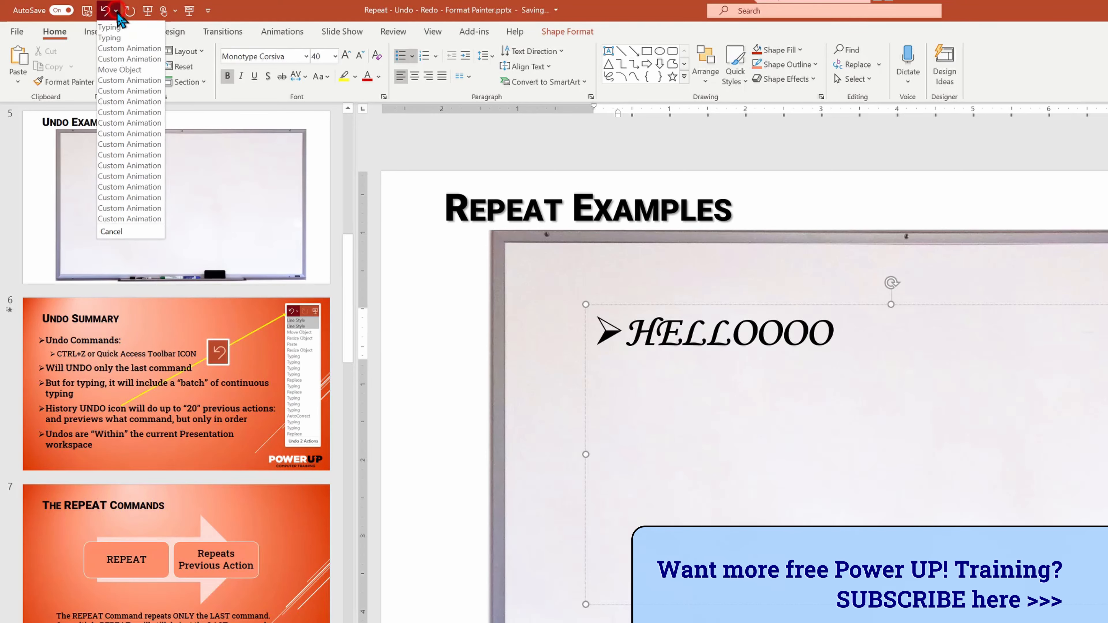
pyautogui.click(108, 28)
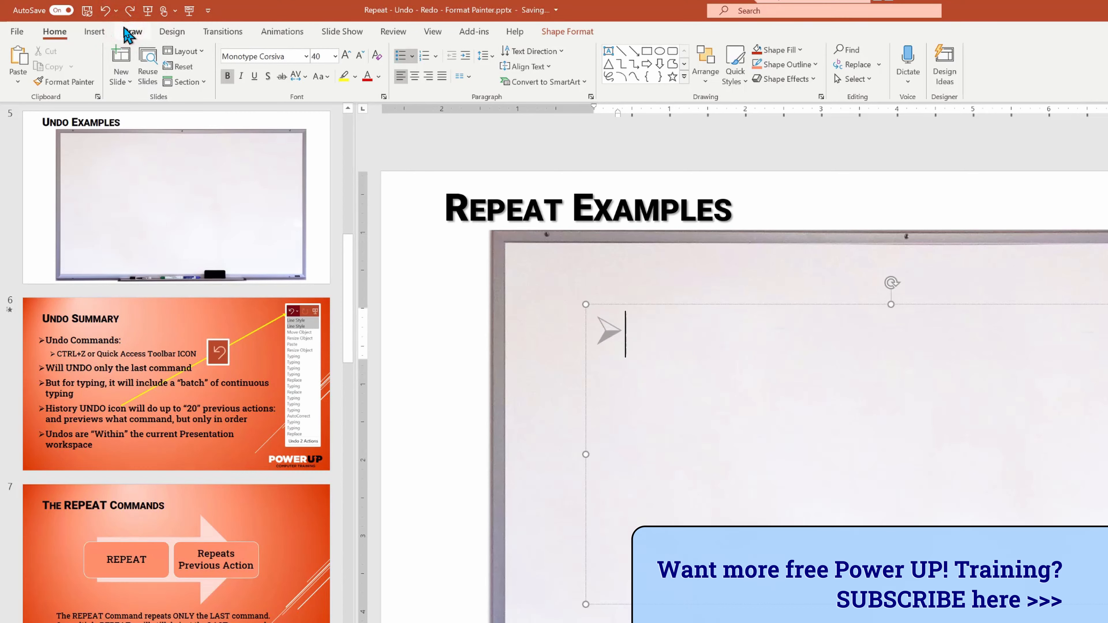
# Add Format and FORMAT TWO bullets and underline FORMAT TWO by repeating the last format.
pyautogui.write('Format')
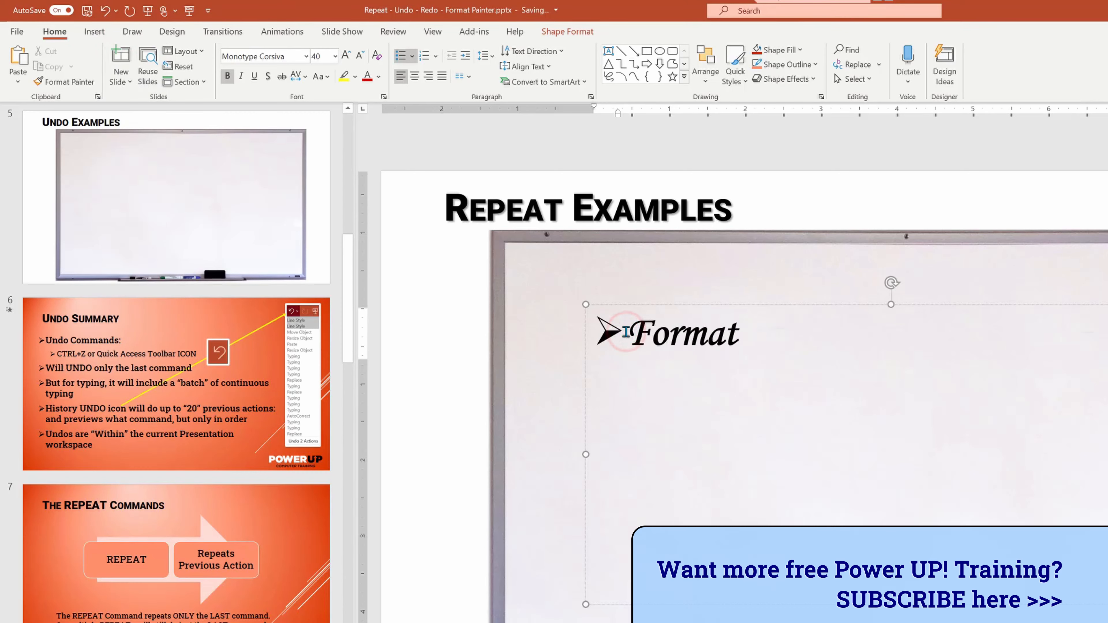
pyautogui.write('FORMAT TWO')
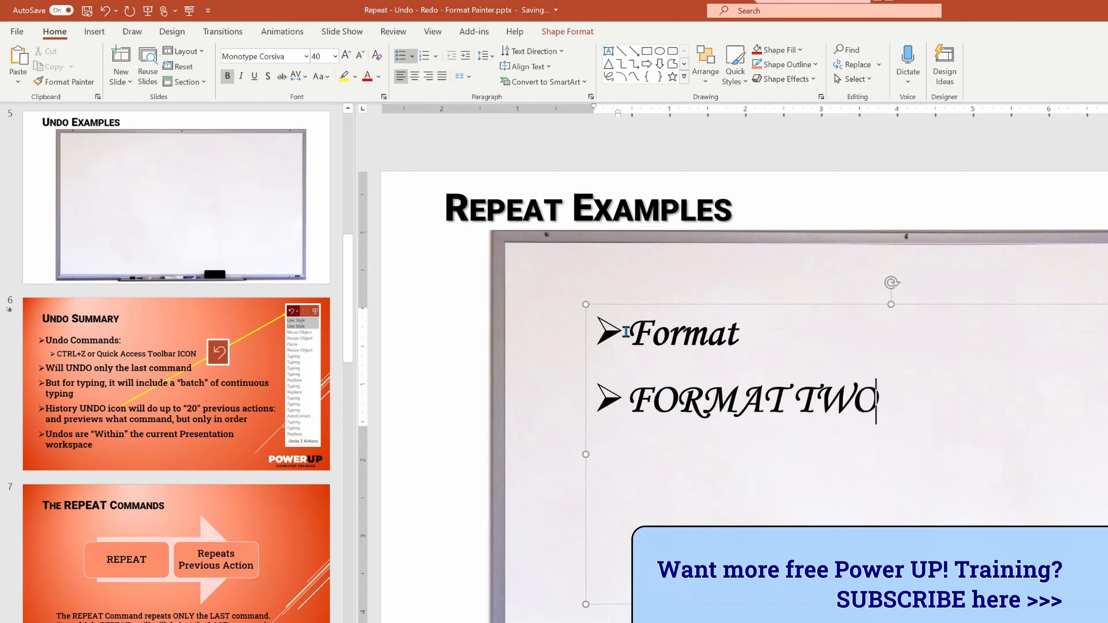
pyautogui.doubleClick(682, 333)
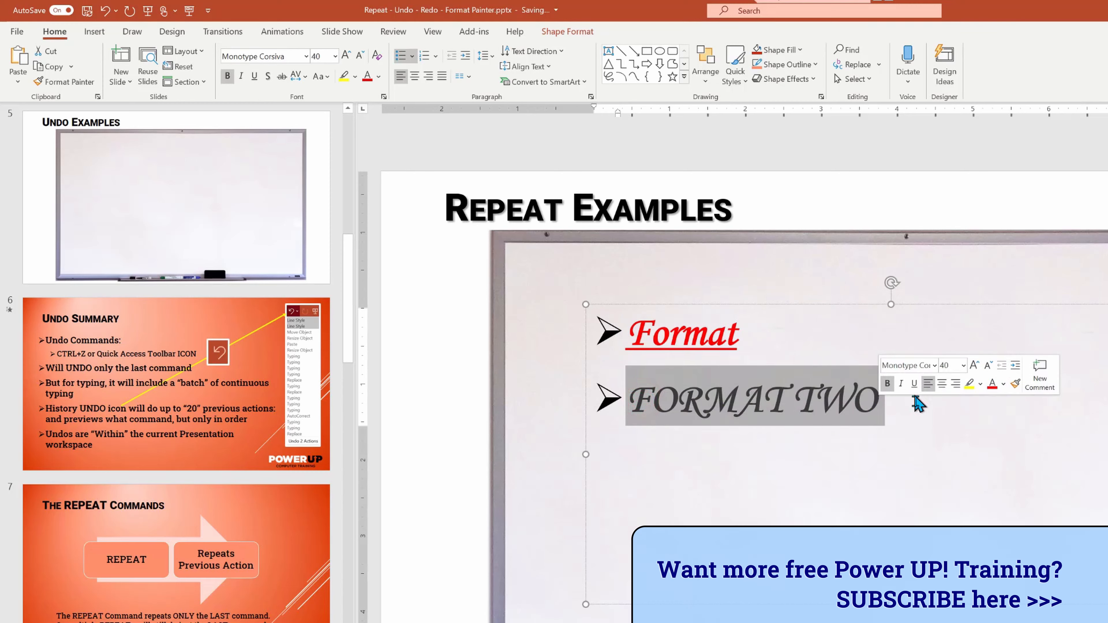
pyautogui.press('ctrl+y')
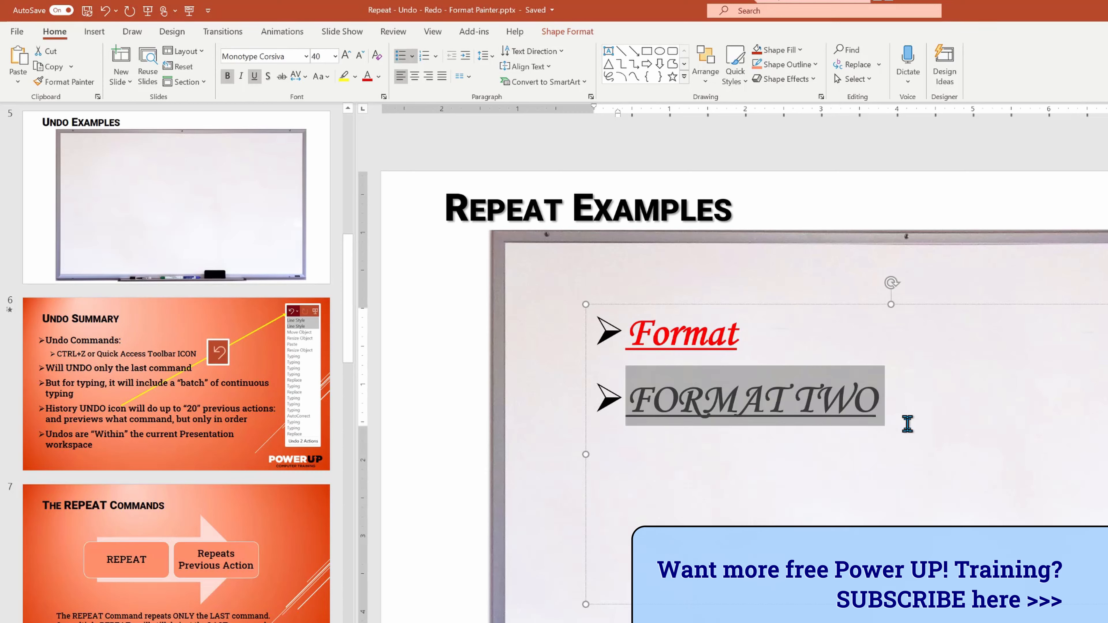
pyautogui.moveTo(714, 334)
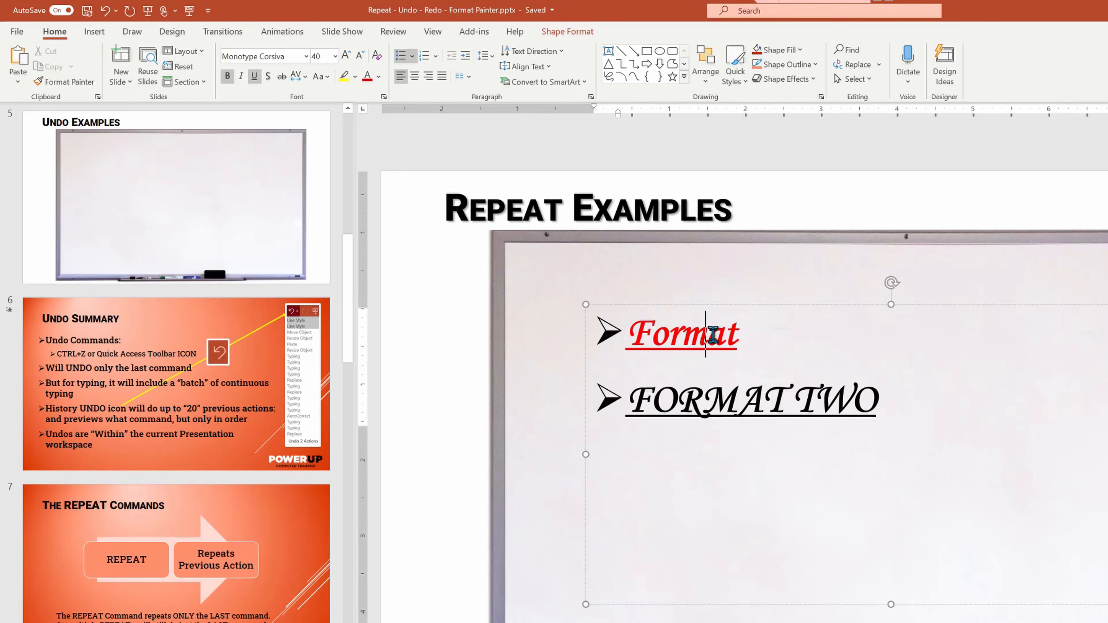
# Shift the Format line rightward by repeating the alignment with Ctrl+Y.
pyautogui.click(415, 76)
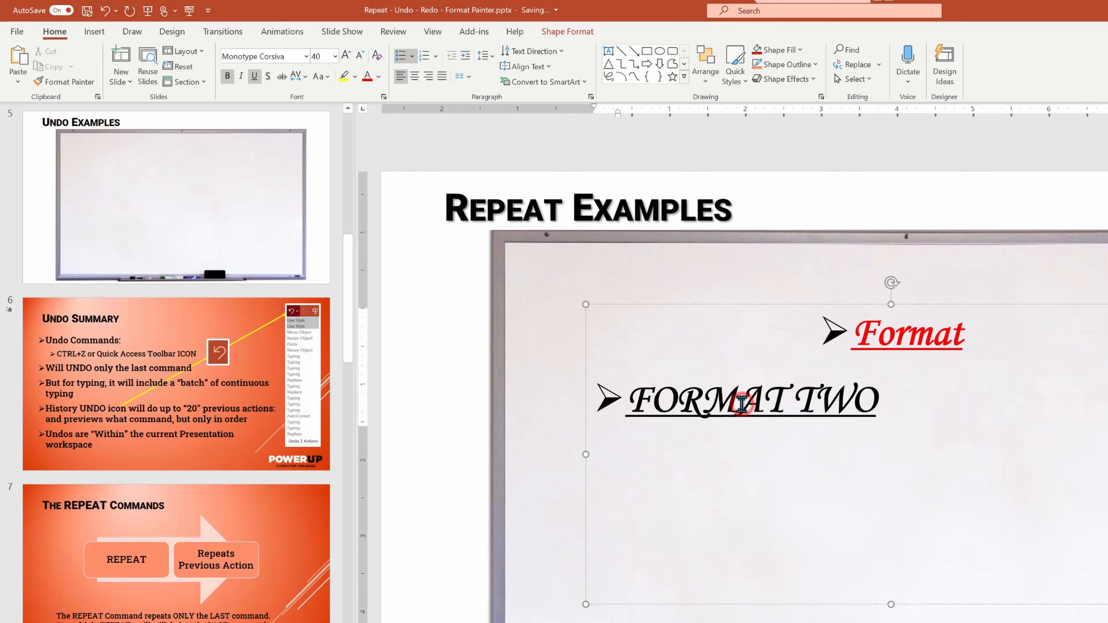
pyautogui.press('ctrl+y')
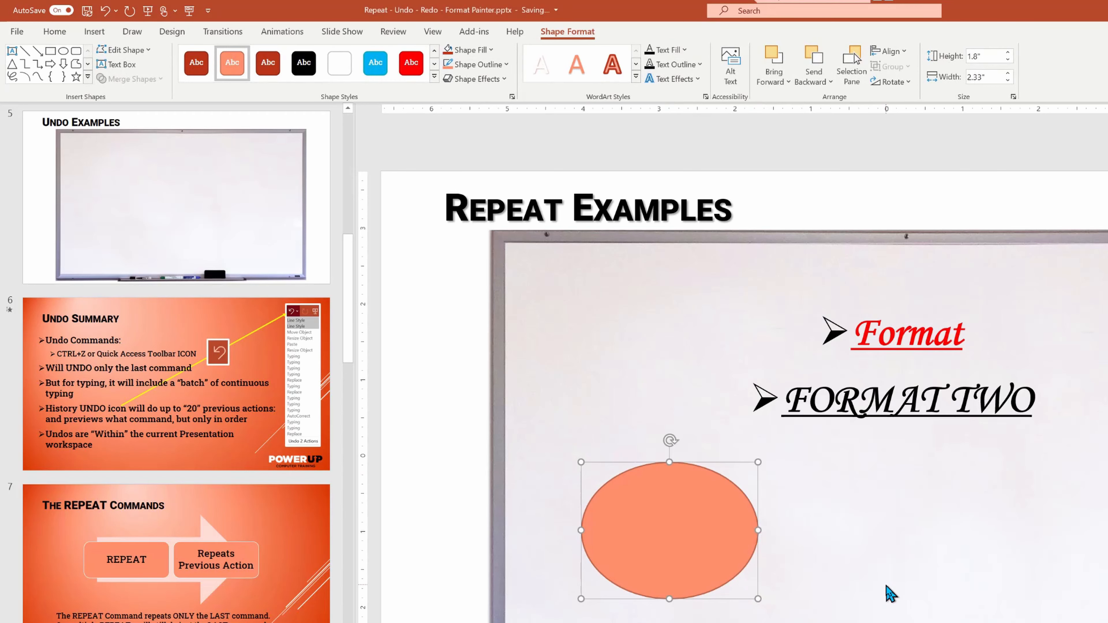
# Repeat the orange oval into a stack and repeat the solid orange fill onto the horizontal arrow.
pyautogui.click(848, 569)
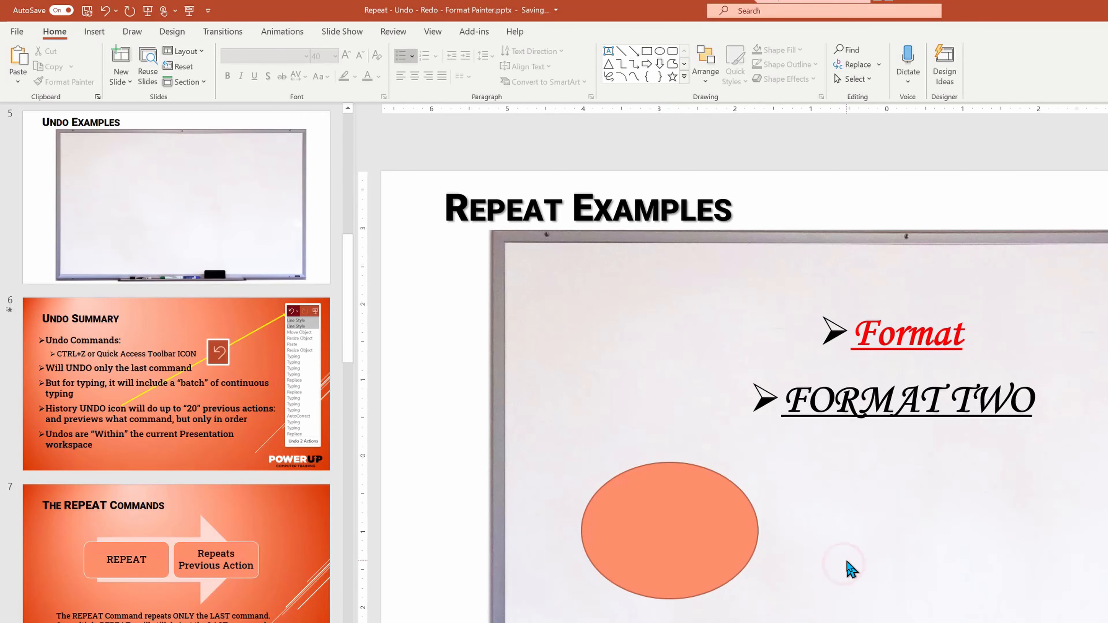
pyautogui.press('ctrl+y')
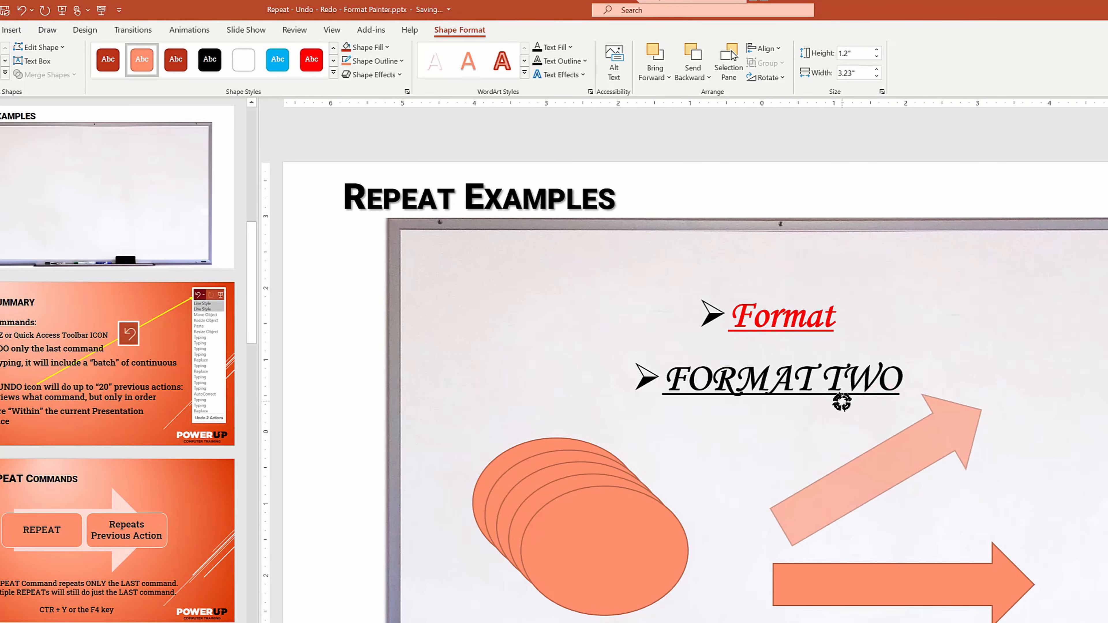
pyautogui.click(933, 580)
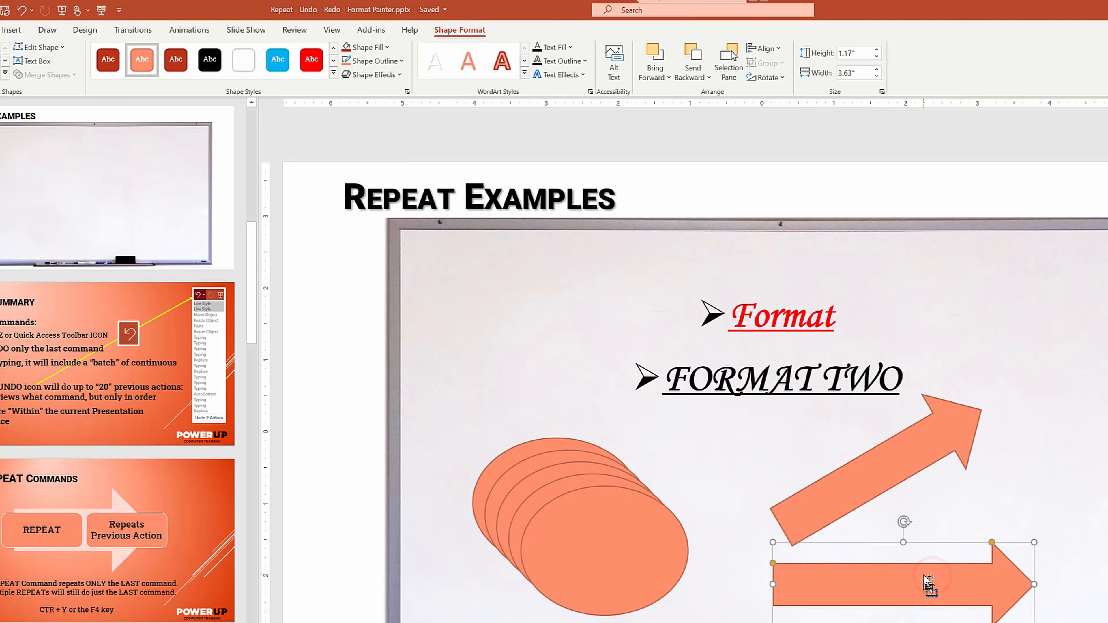
pyautogui.press('ctrl+y')
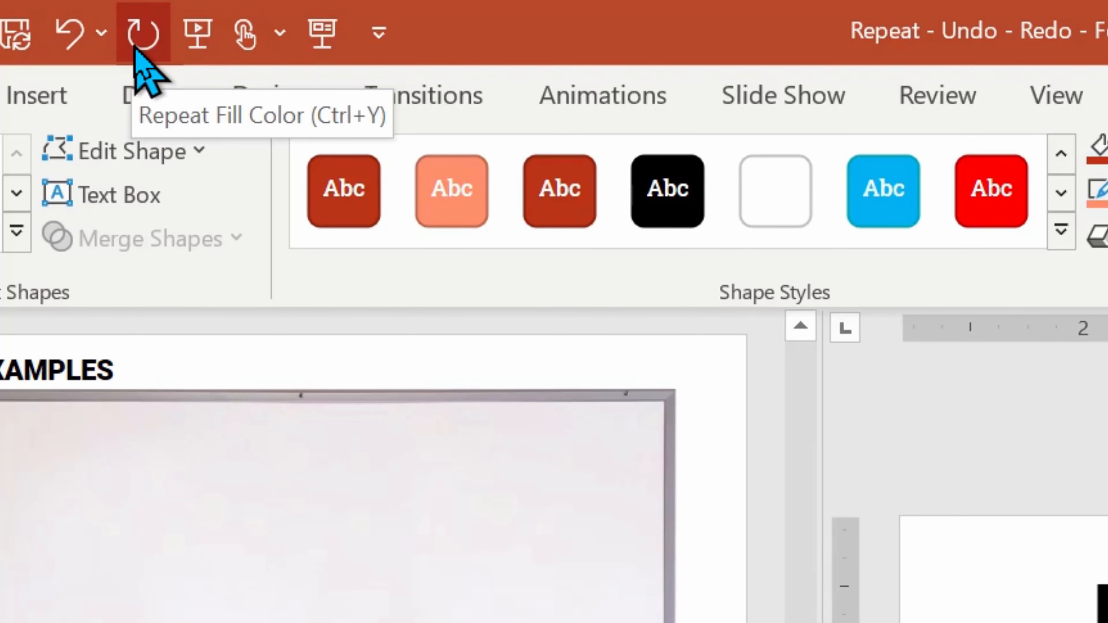
pyautogui.moveTo(380, 33)
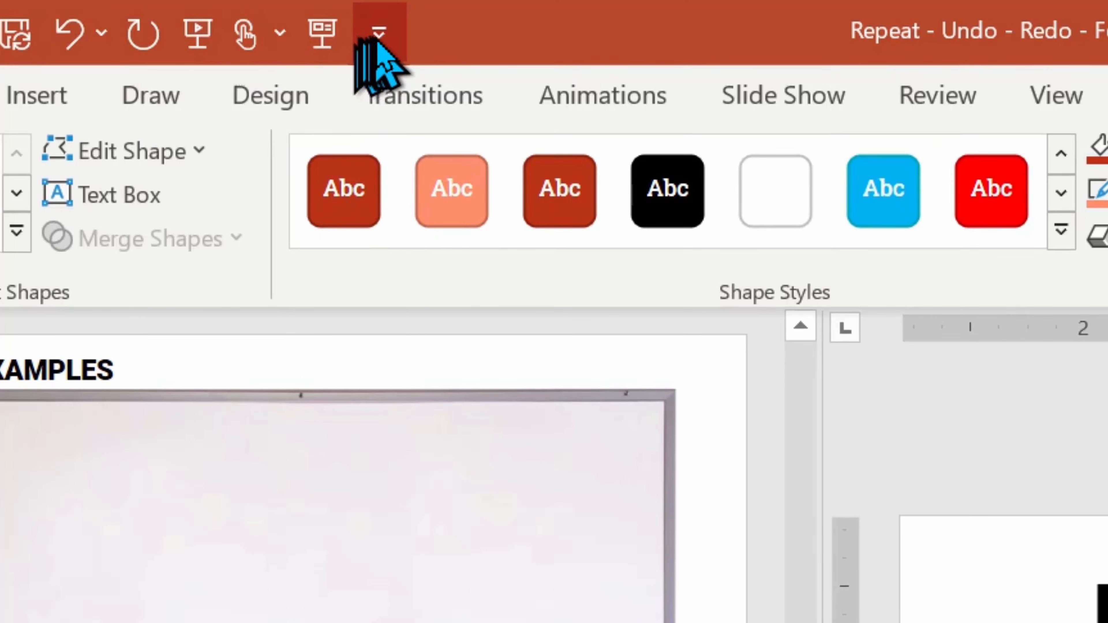
pyautogui.click(379, 32)
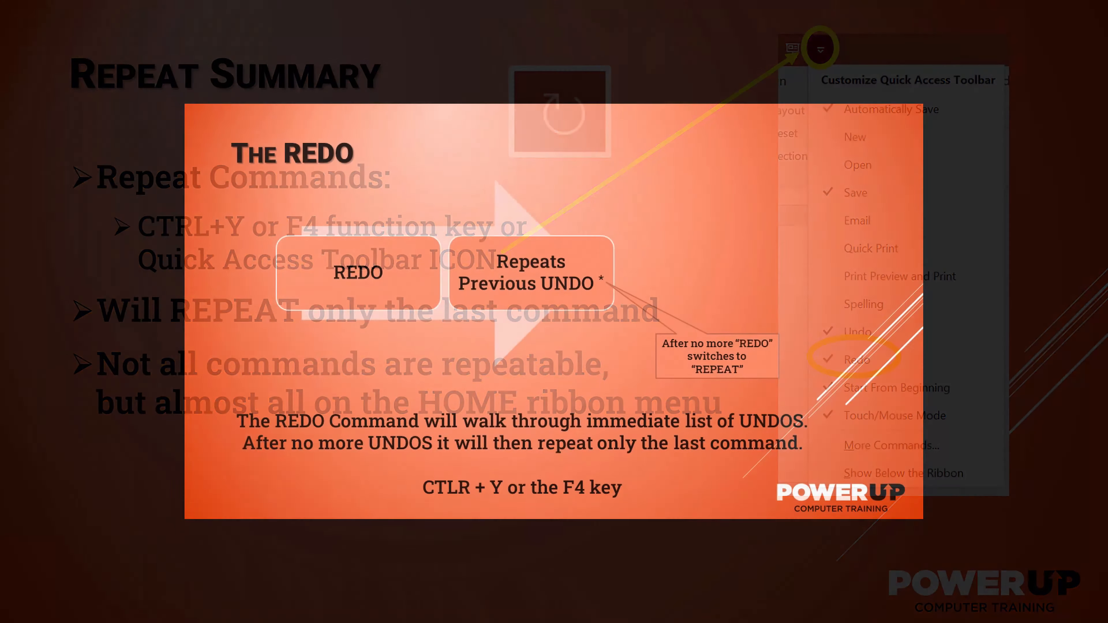
# Exit the slide show to return to editing the Redo Examples slide.
pyautogui.press('Escape')
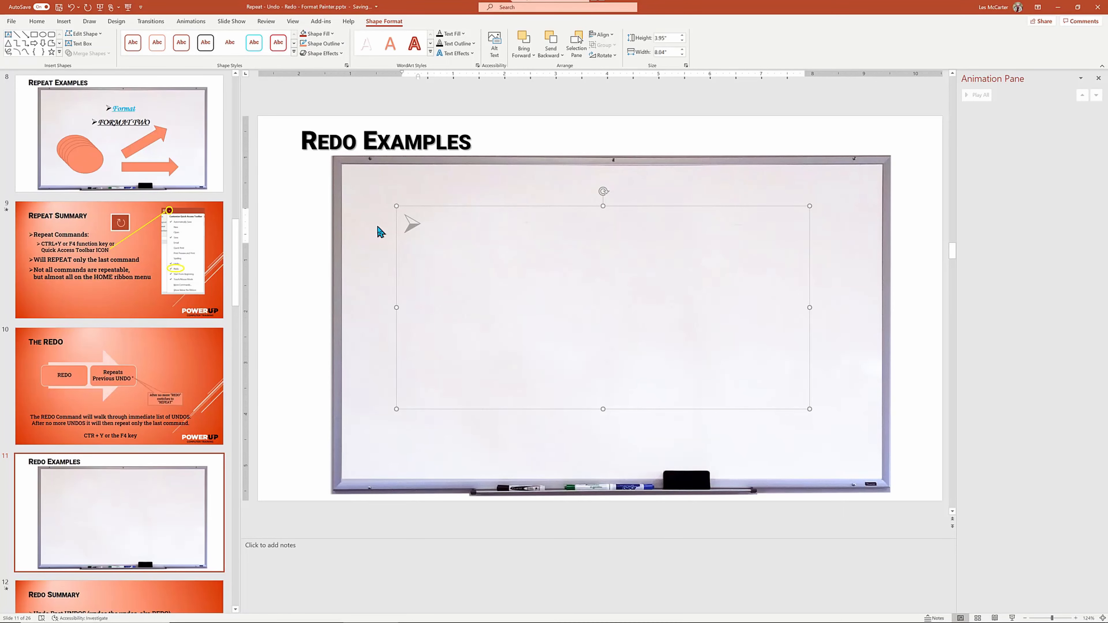
# Type the Object bullet lines into the Redo Examples whiteboard text box.
pyautogui.write('Object 2')
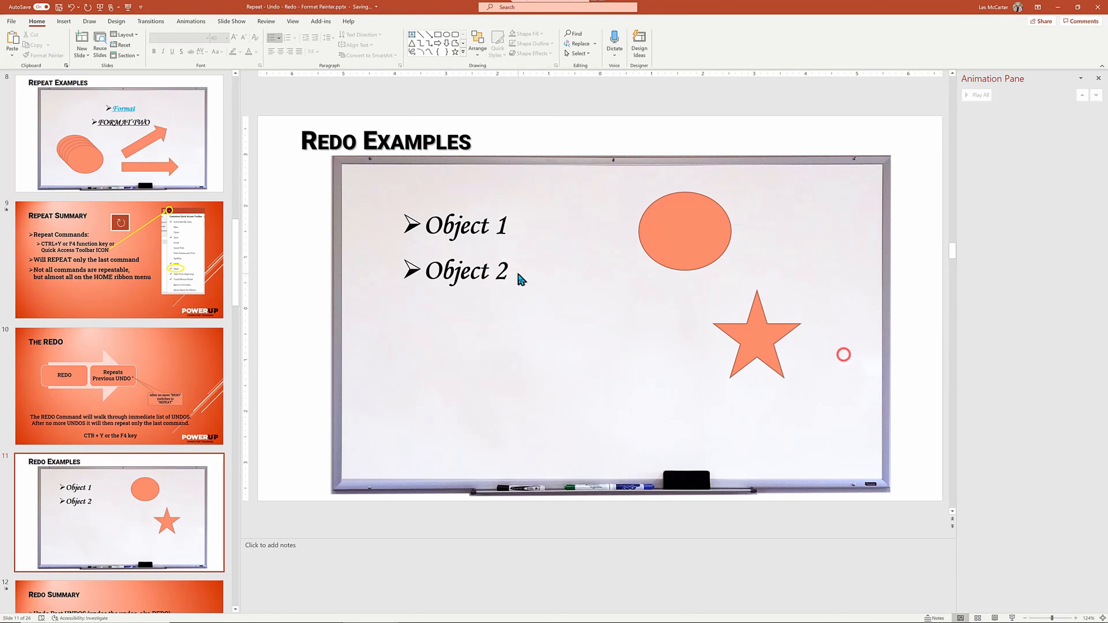
pyautogui.write('Object 3')
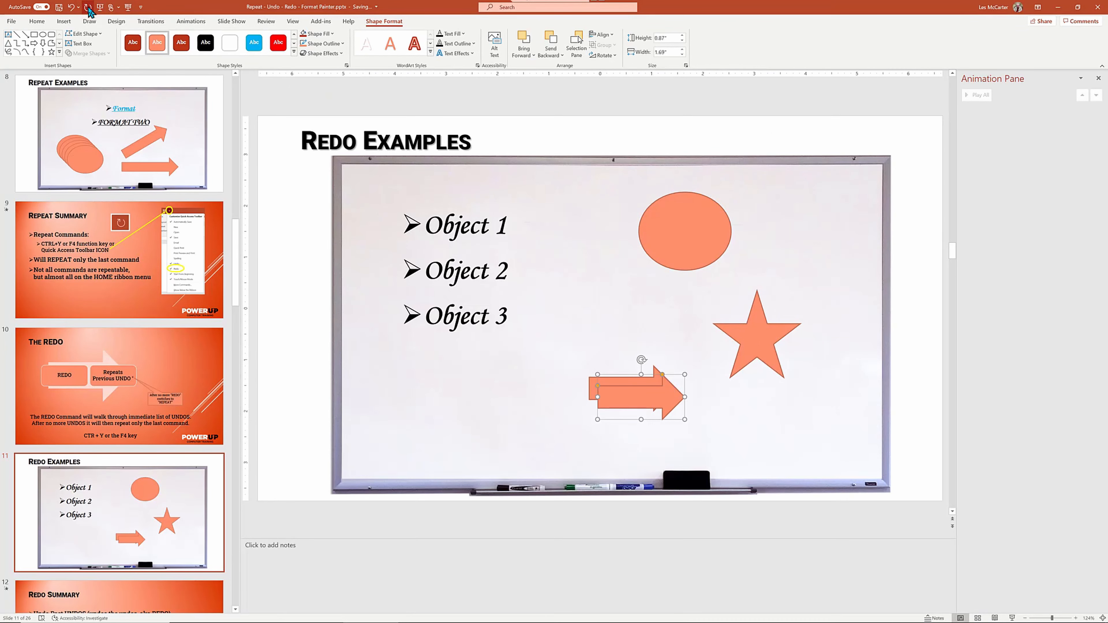
pyautogui.moveTo(409, 270)
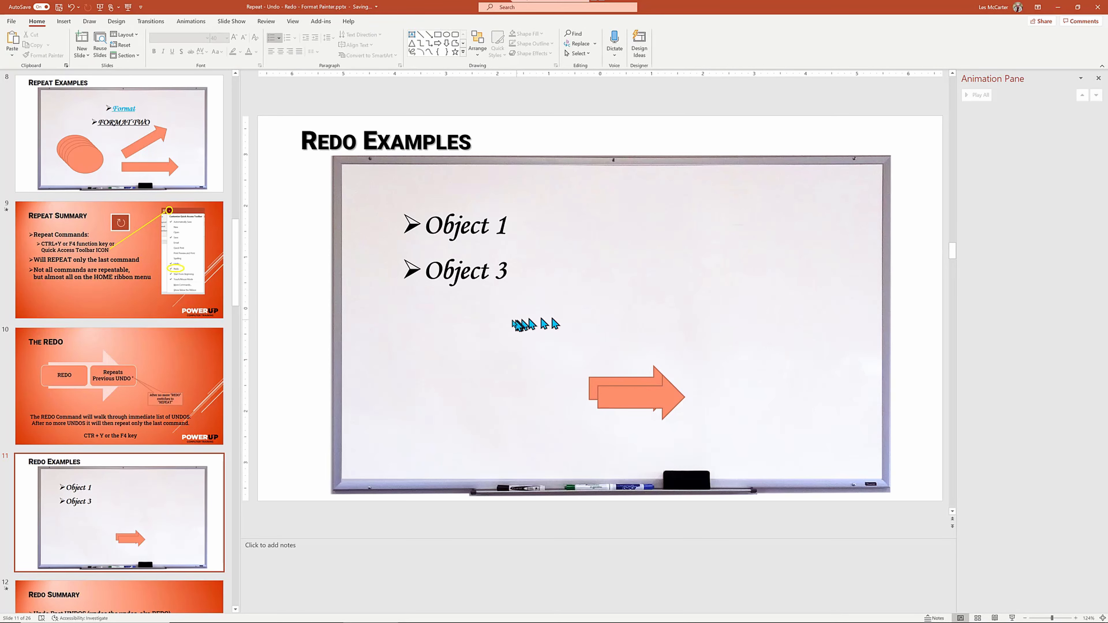
pyautogui.moveTo(675, 272)
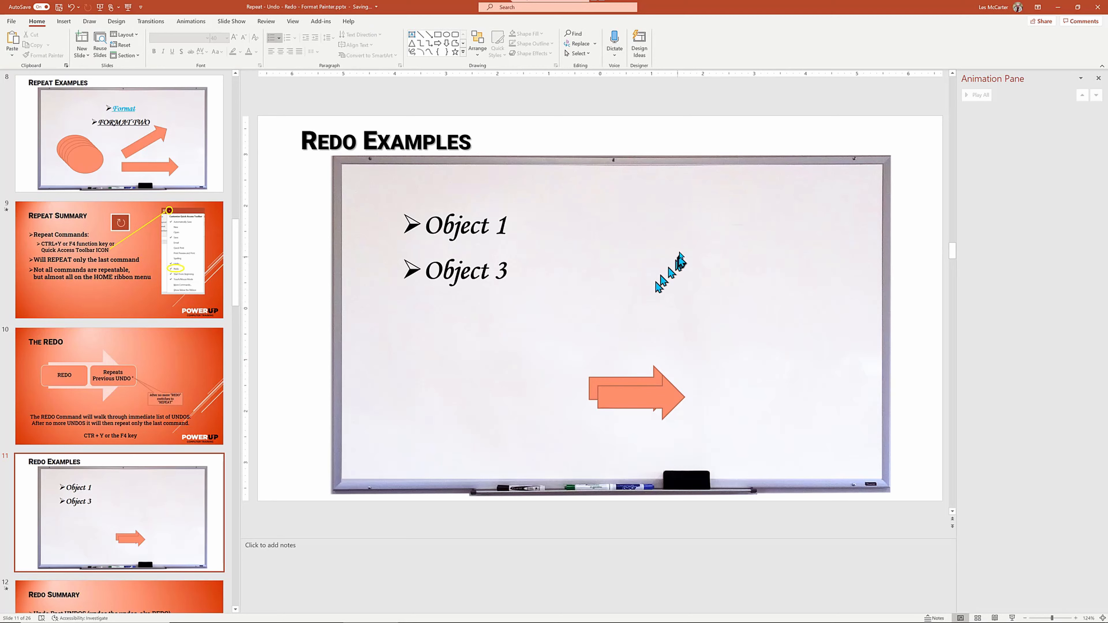
pyautogui.press('ctrl+z')
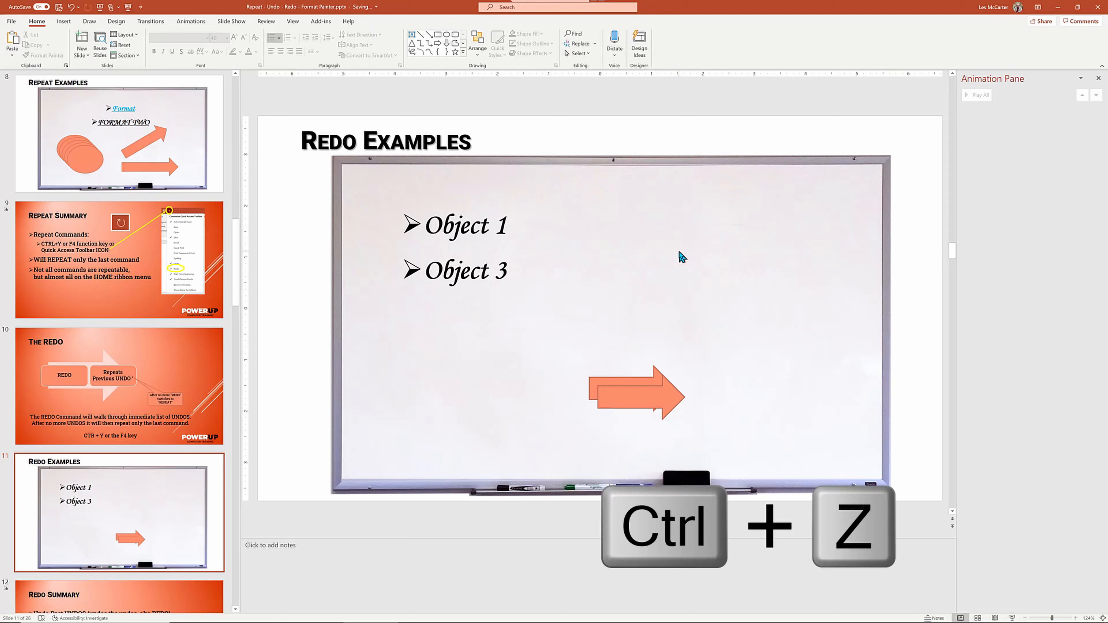
pyautogui.press('ctrl+z')
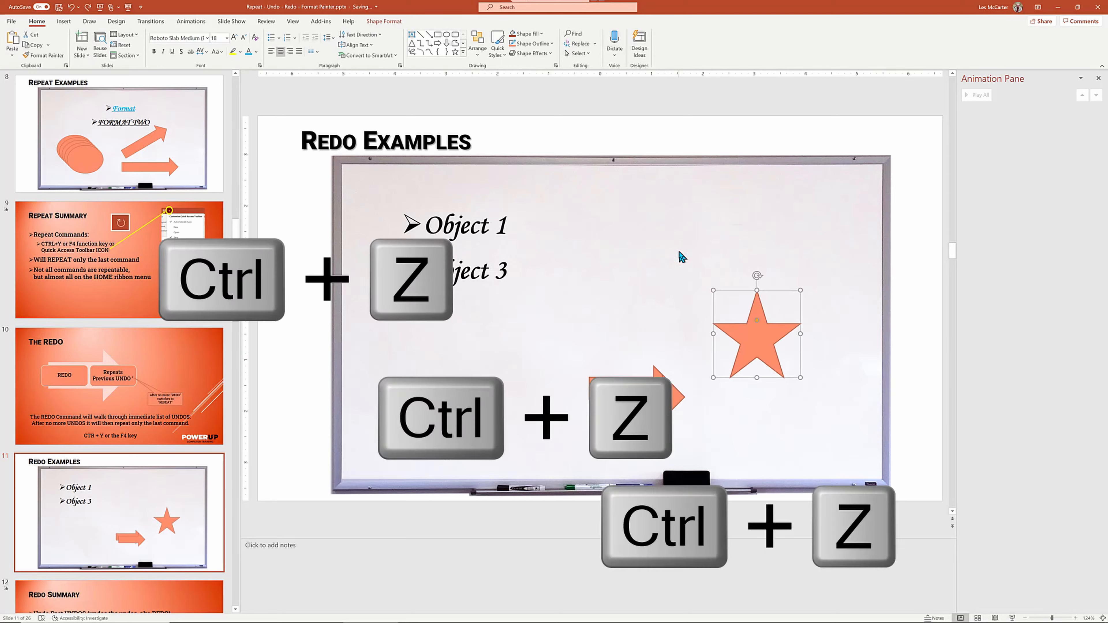
pyautogui.press('ctrl+y')
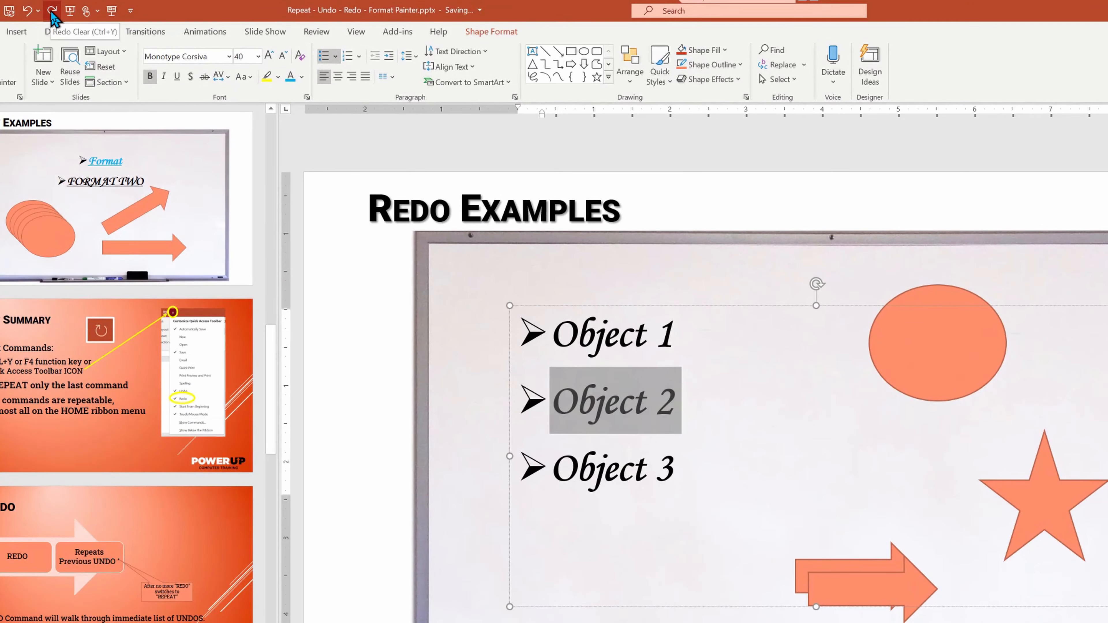
# Redo the deletions of Object 2, the circle and the star from the Quick Access Toolbar.
pyautogui.click(52, 10)
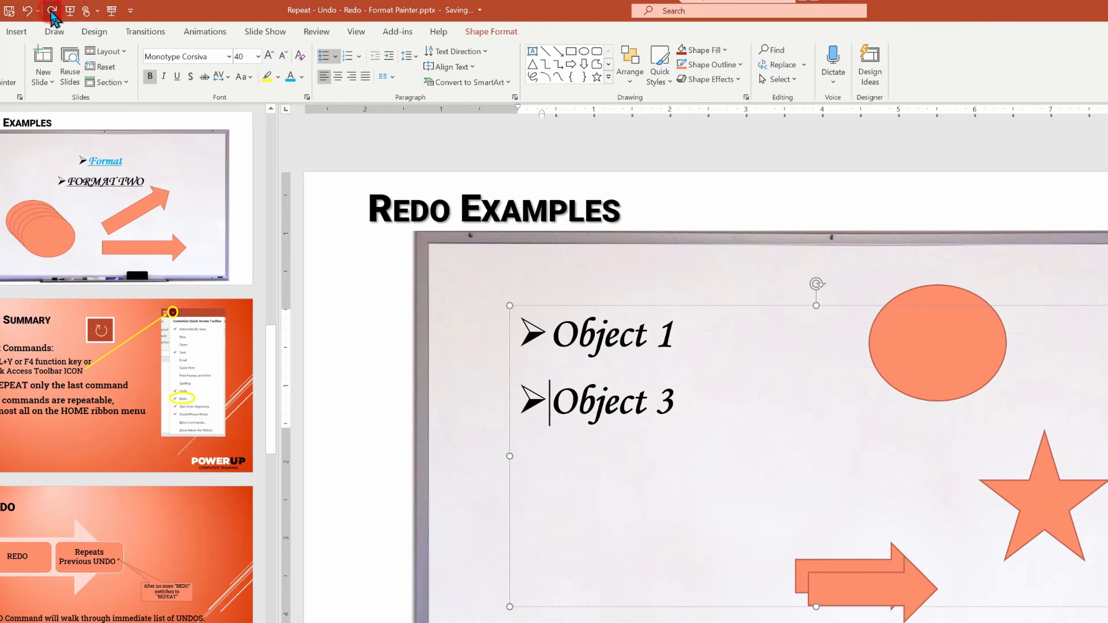
pyautogui.click(53, 10)
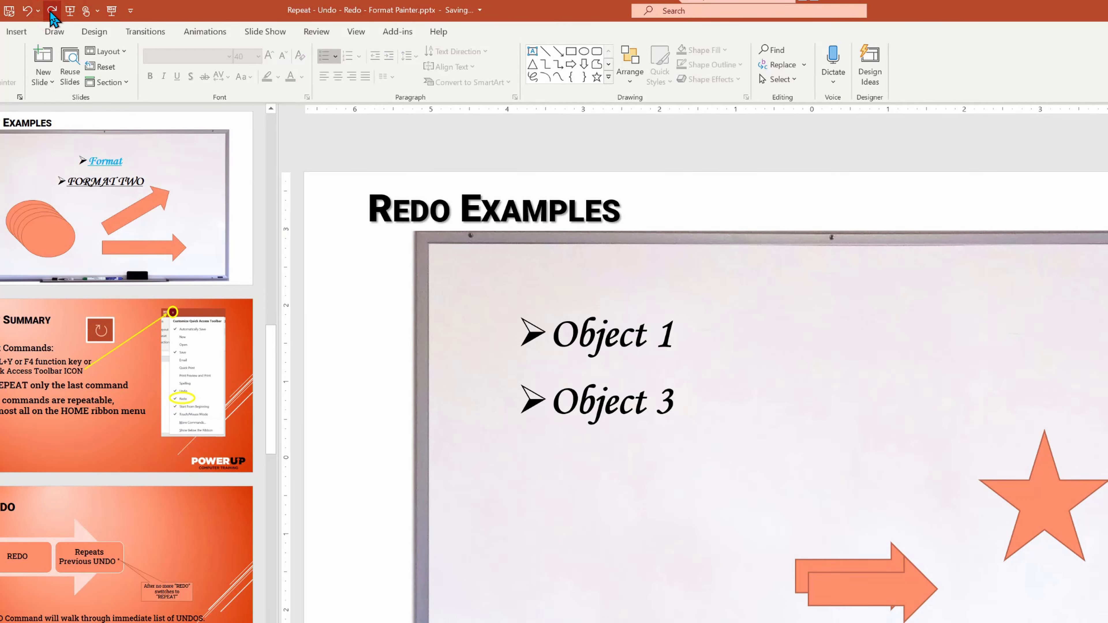
pyautogui.click(26, 9)
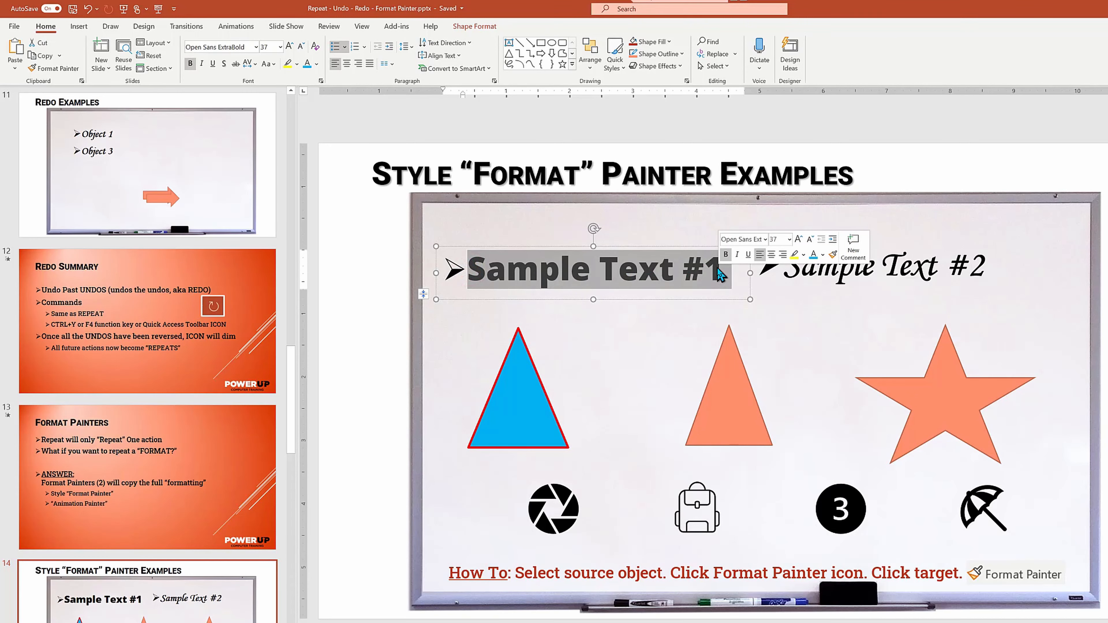
# Make Sample Text #1 green with added styling and copy that formatting onto Sample Text #2.
pyautogui.click(815, 255)
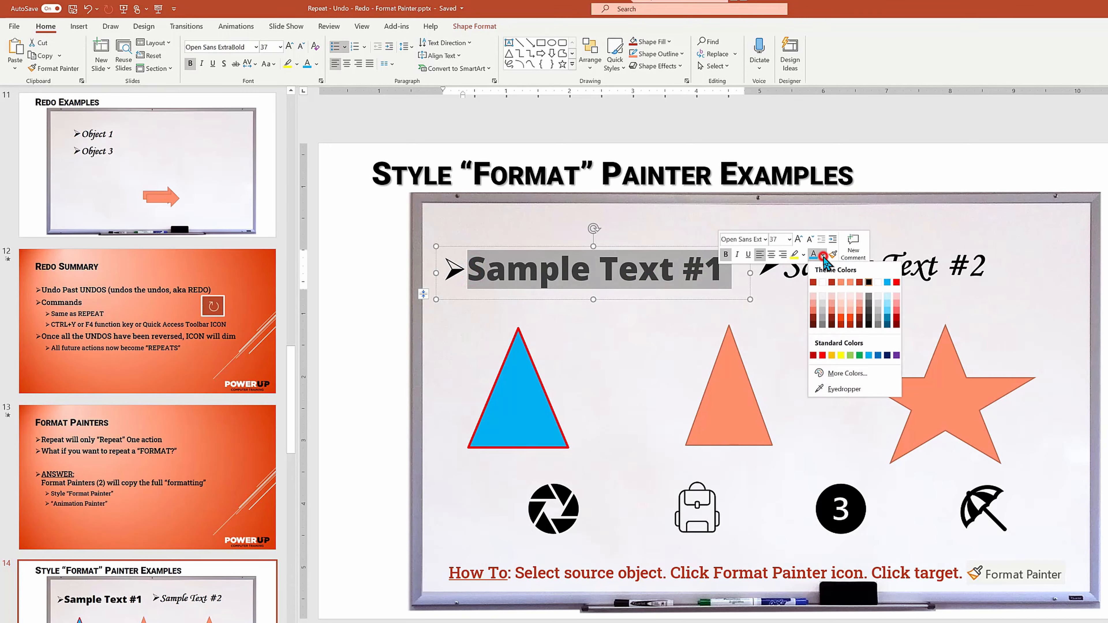
pyautogui.click(850, 355)
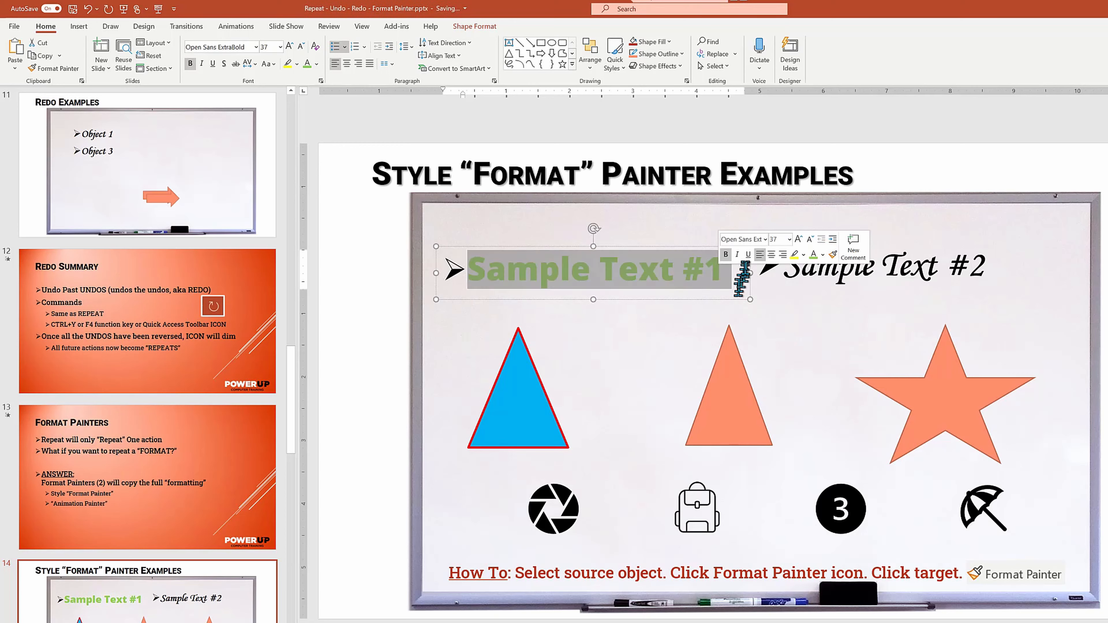
pyautogui.click(879, 267)
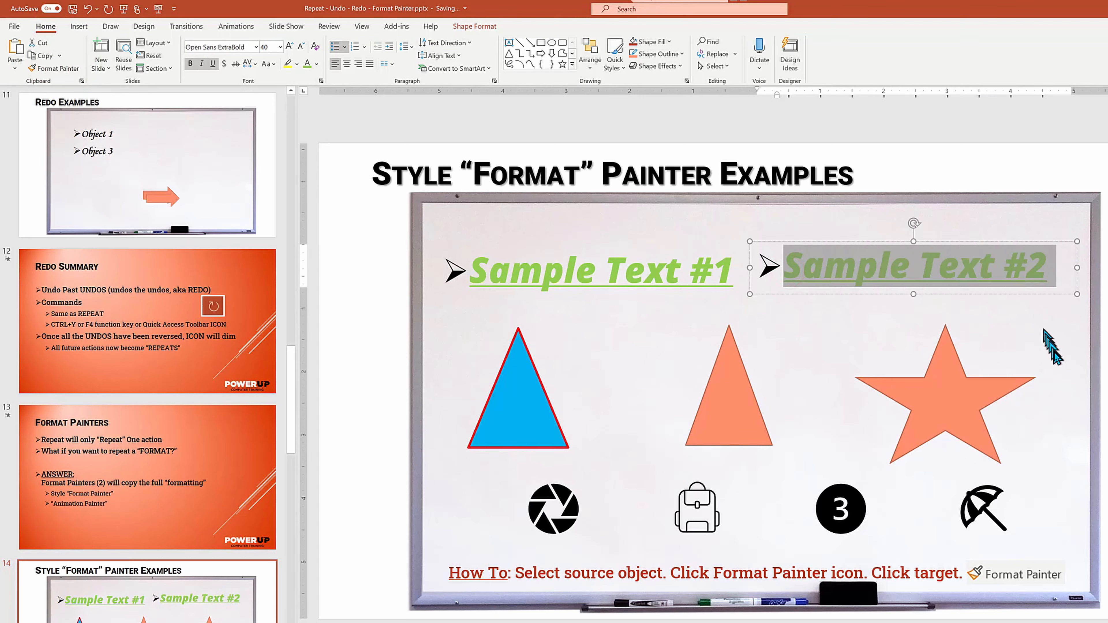
pyautogui.click(1057, 364)
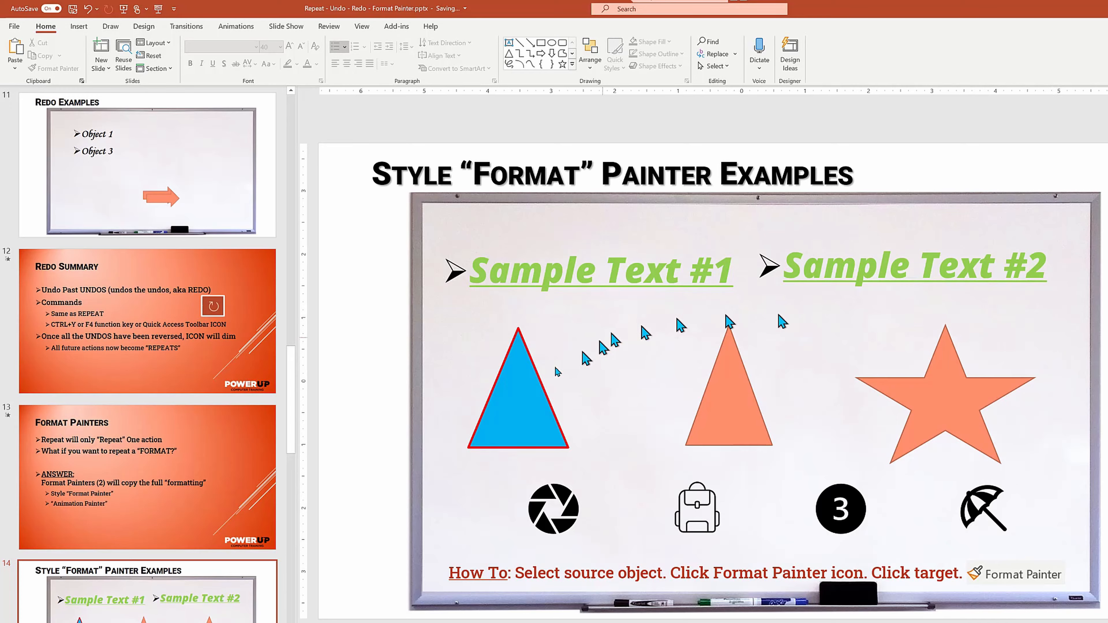
# Restyle the left triangle's outline and paint its blue, red-outlined format onto the middle triangle.
pyautogui.click(517, 392)
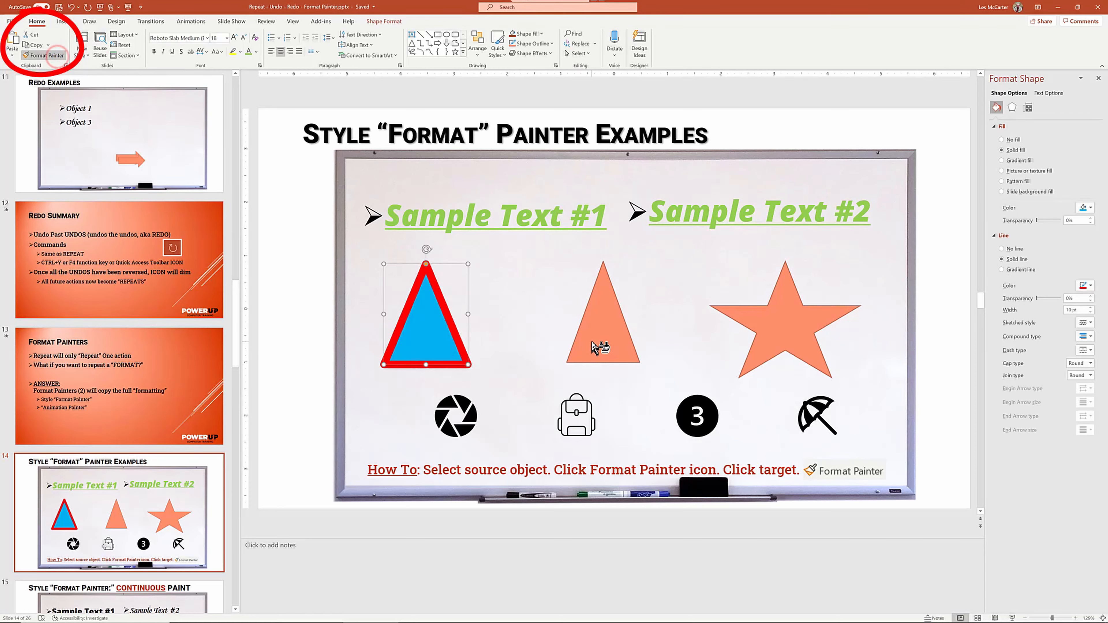
pyautogui.click(602, 325)
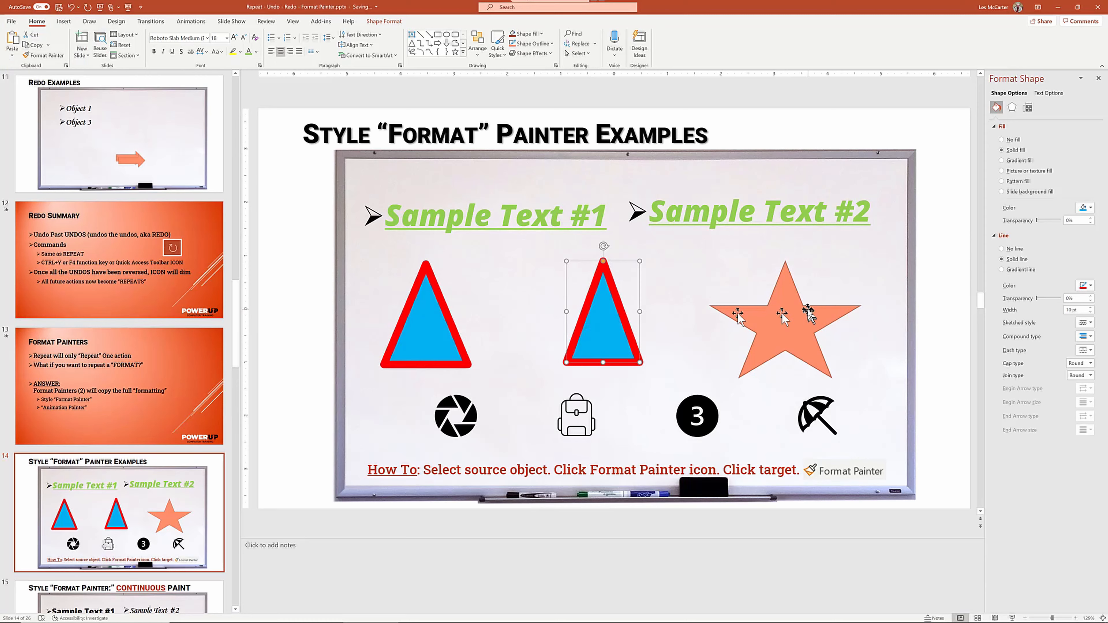
pyautogui.click(784, 315)
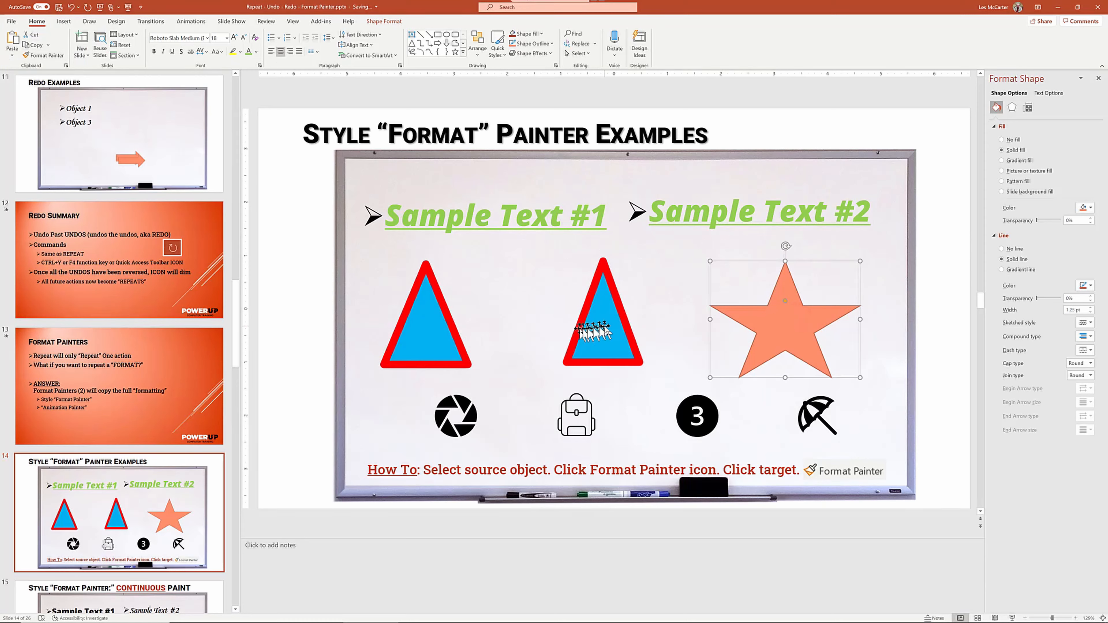
# Paint the restyled middle triangle's format onto the star with Format Painter.
pyautogui.click(603, 314)
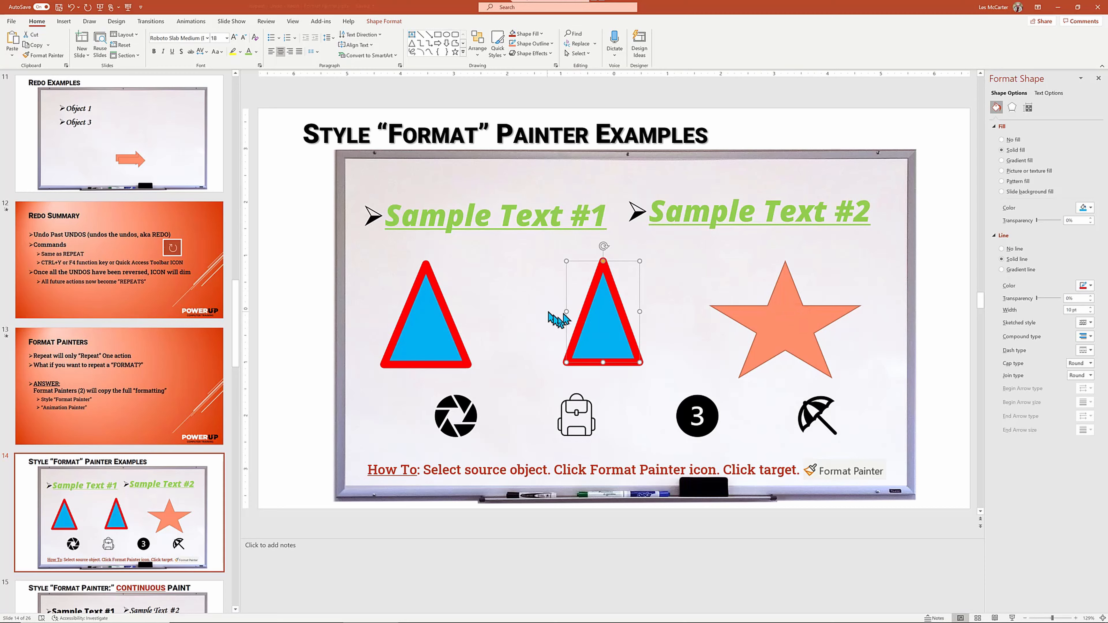
pyautogui.click(44, 55)
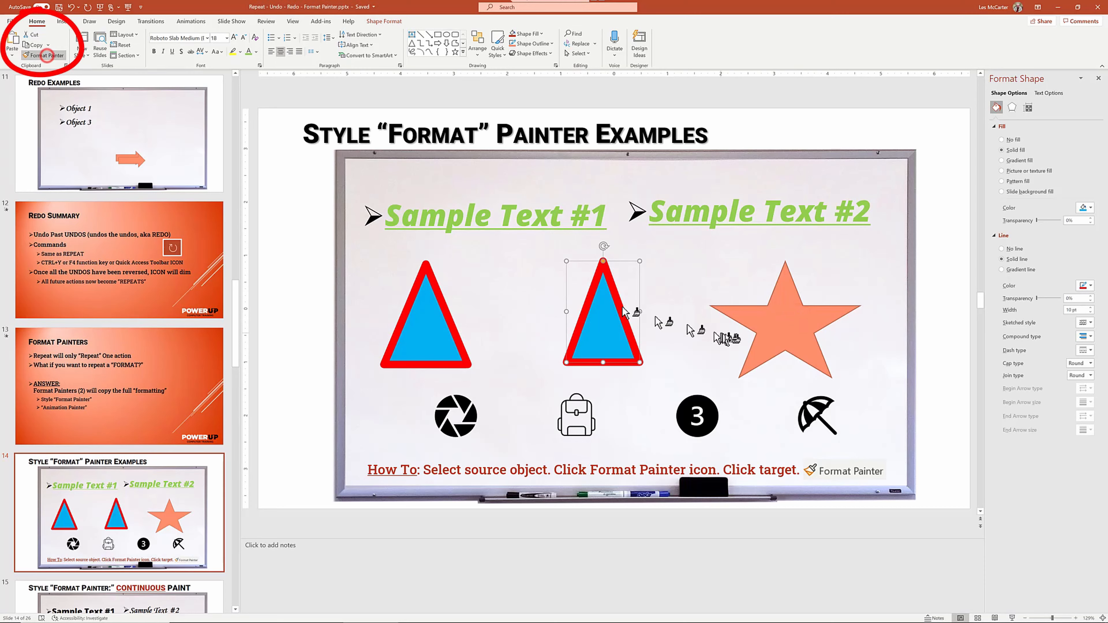
pyautogui.click(785, 314)
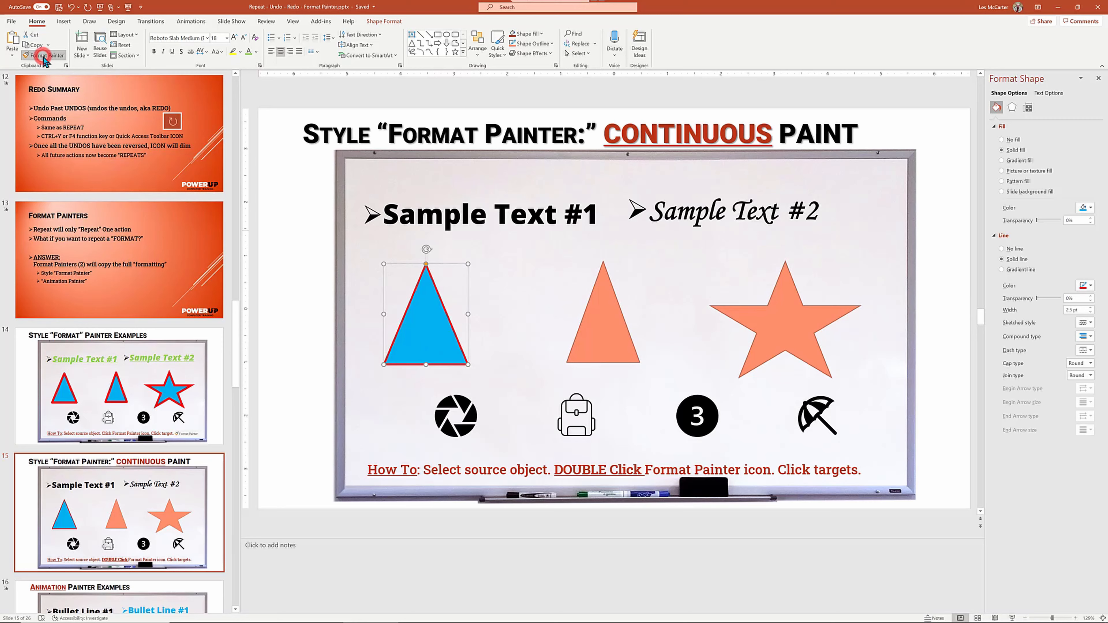
# With Format Painter locked on, give the camera and backpack icons the triangle's blue and red styling.
pyautogui.click(44, 56)
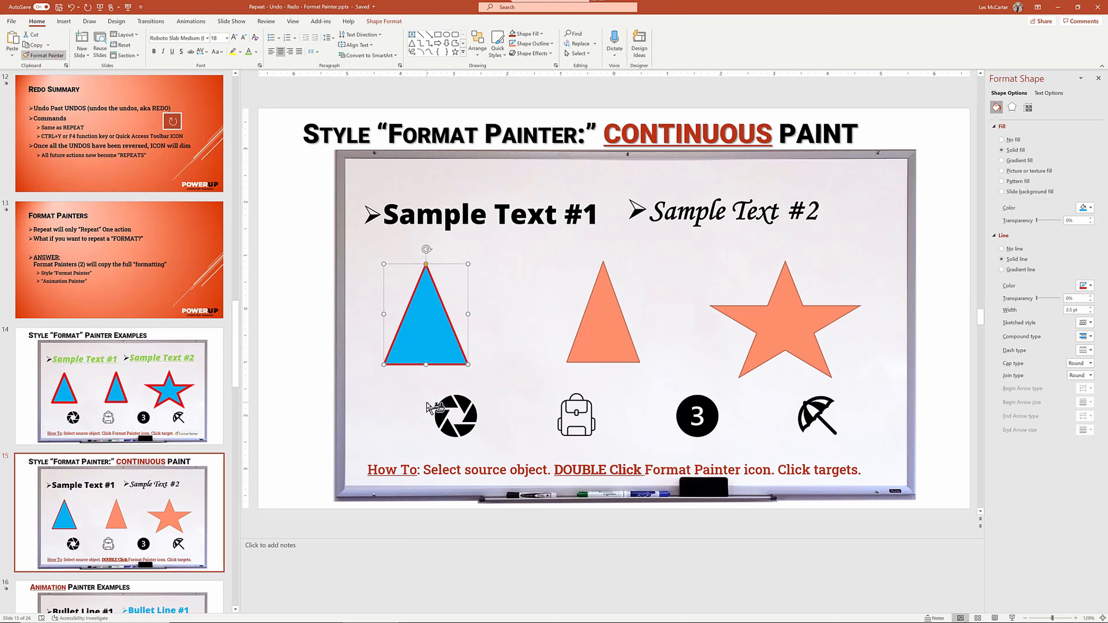
pyautogui.click(697, 416)
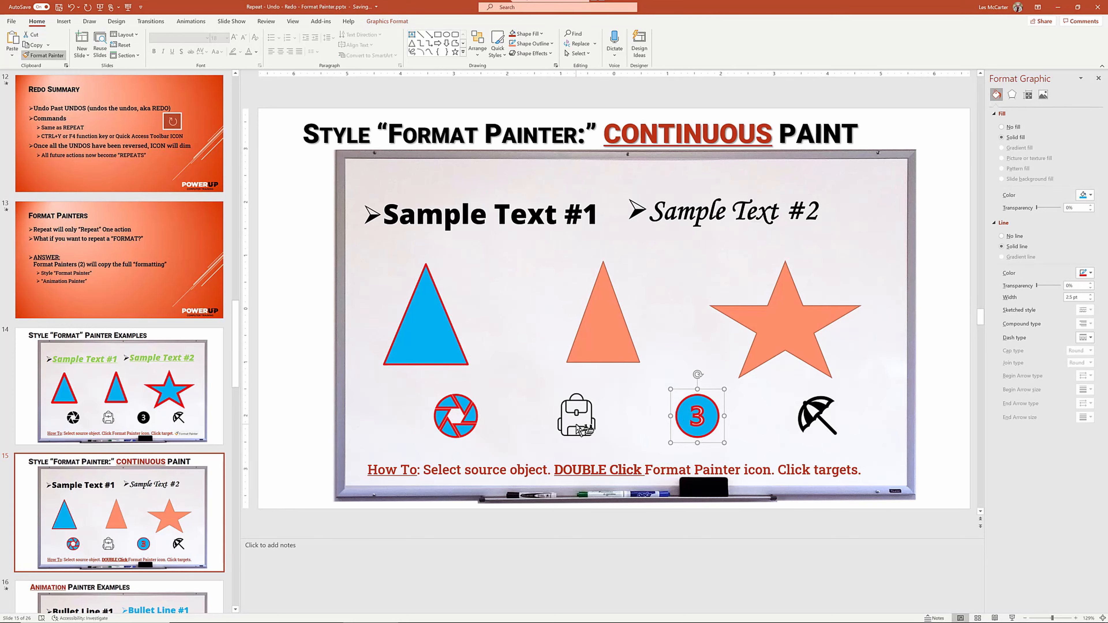
pyautogui.click(576, 415)
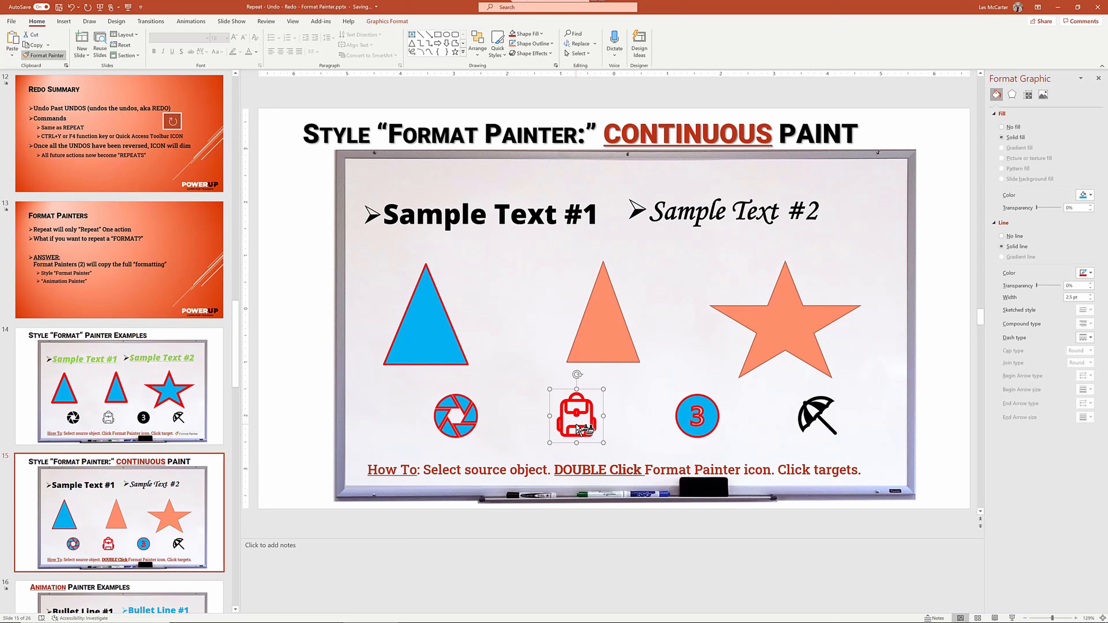
pyautogui.moveTo(513, 382)
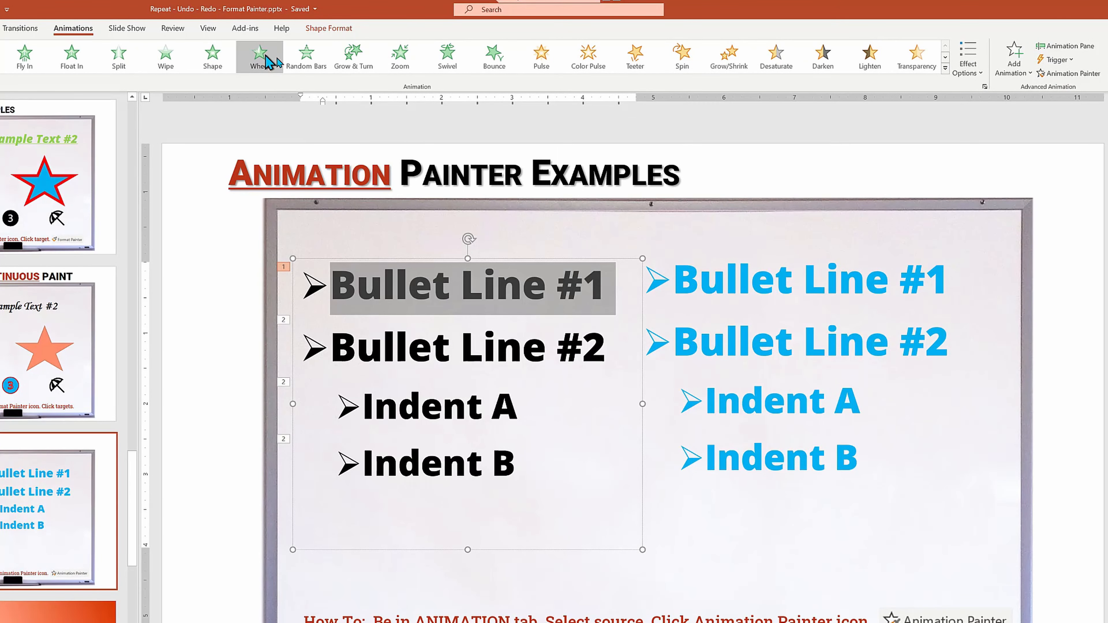
pyautogui.moveTo(354, 56)
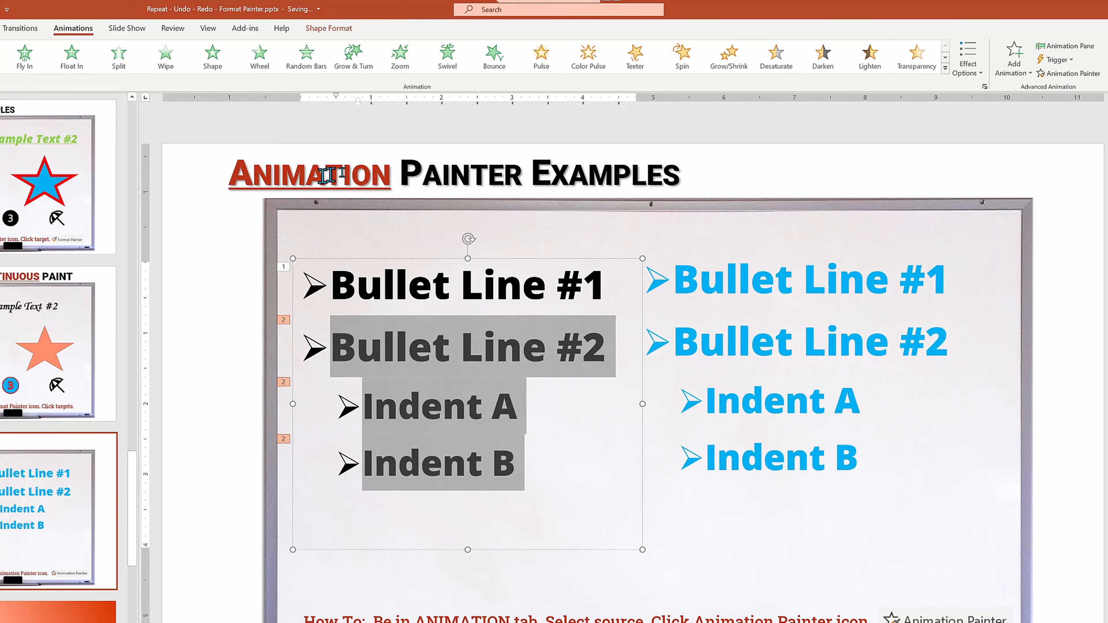
# Give the remaining black bullet lines a Bounce animation.
pyautogui.click(494, 56)
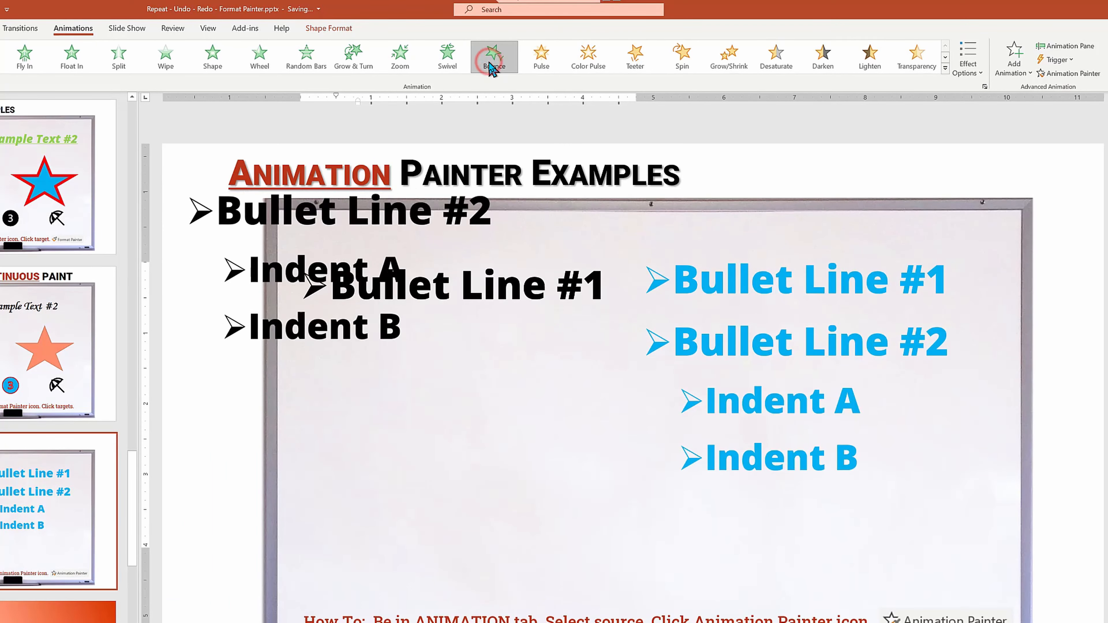